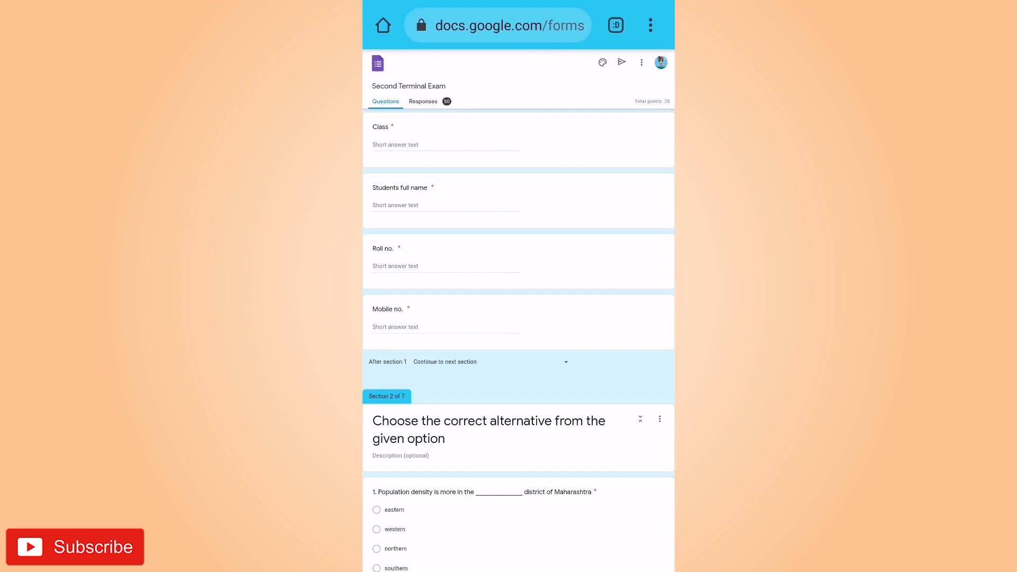
- Launch Google Drive from the Google apps folder and open the Second Terminal Exam form
{"action": "scroll", "scroll_direction": "down", "scroll_amount": 3}
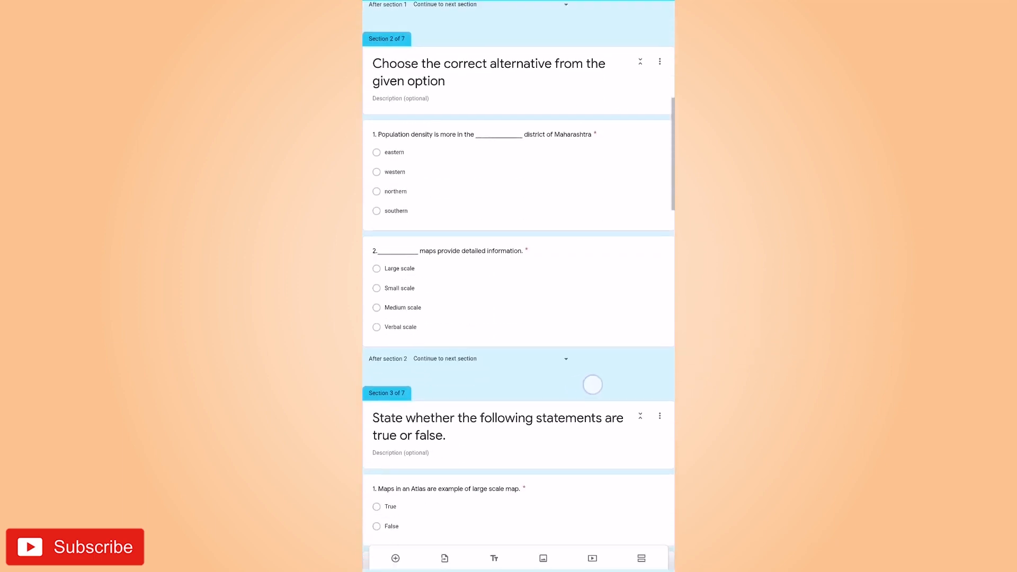
{"action": "scroll", "scroll_direction": "down", "scroll_amount": 3}
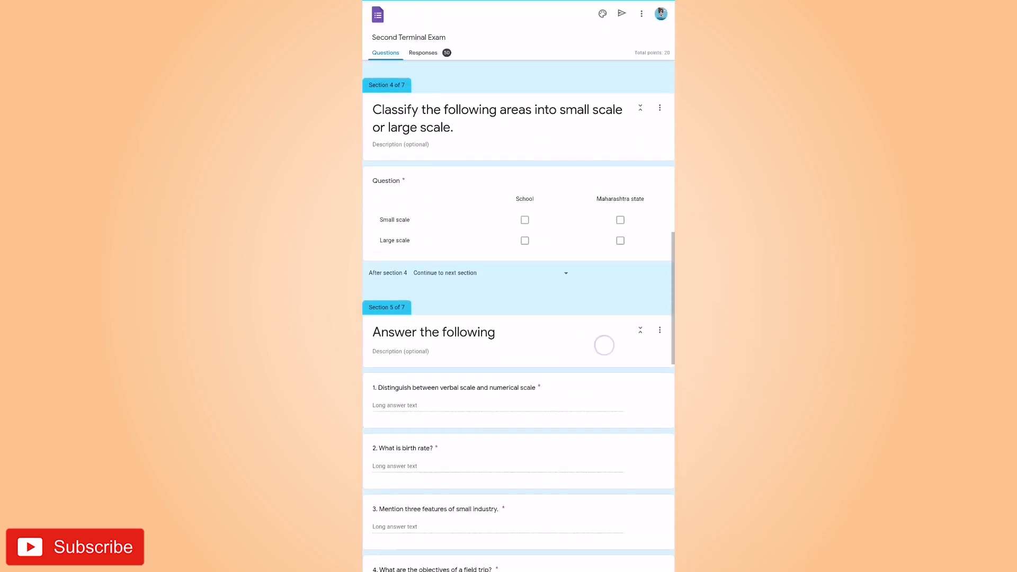
{"action": "scroll", "scroll_direction": "down", "scroll_amount": 3}
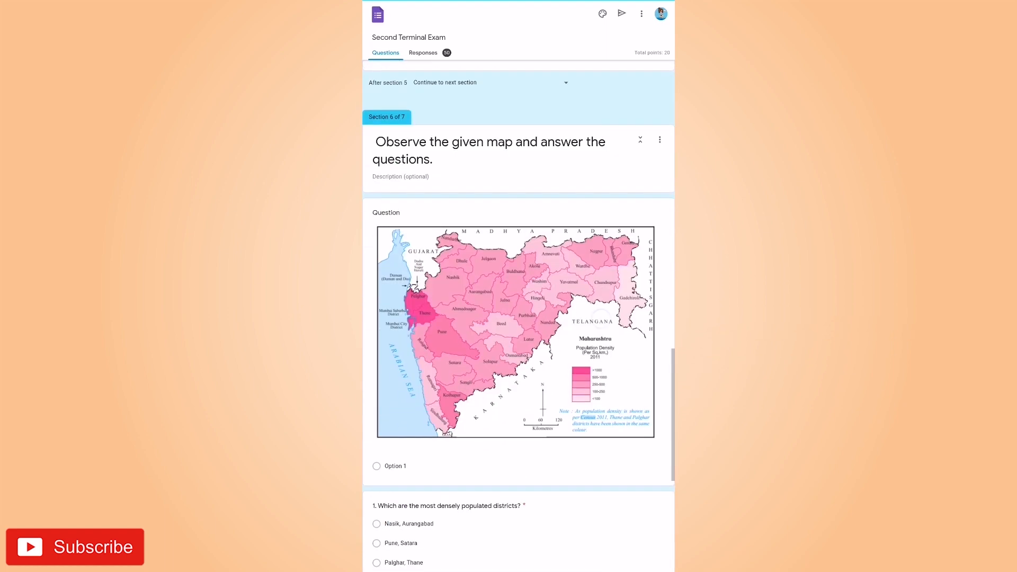
{"action": "scroll", "scroll_direction": "down", "scroll_amount": 3}
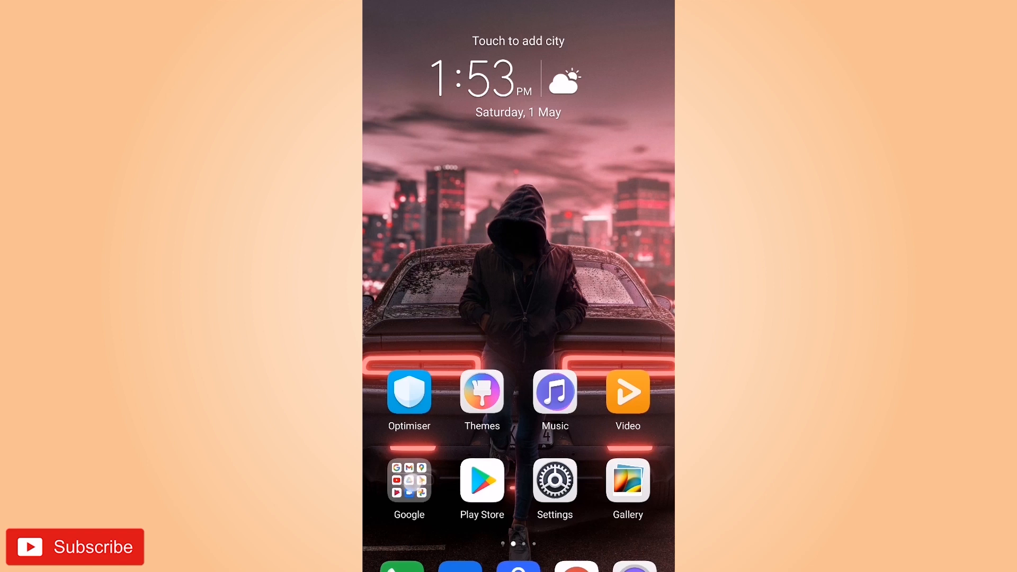
{"action": "left_click", "coordinate": [409, 481]}
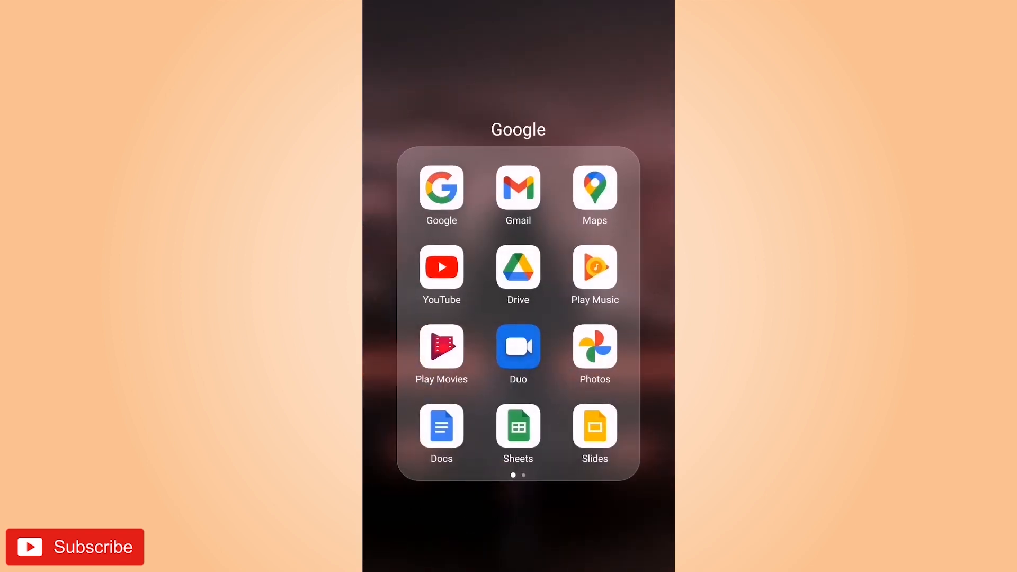
{"action": "left_click", "coordinate": [518, 268]}
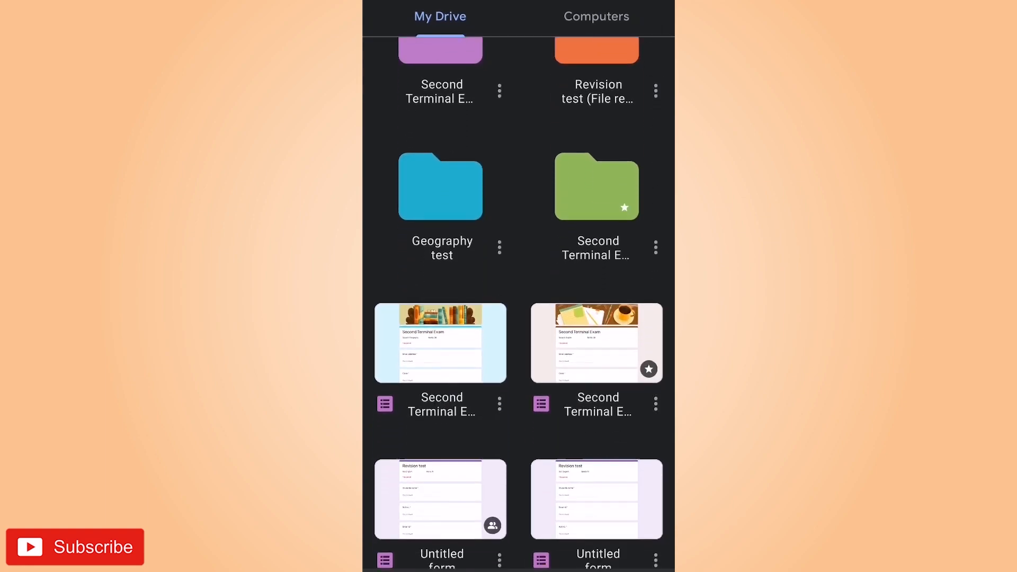
{"action": "left_click", "coordinate": [440, 342]}
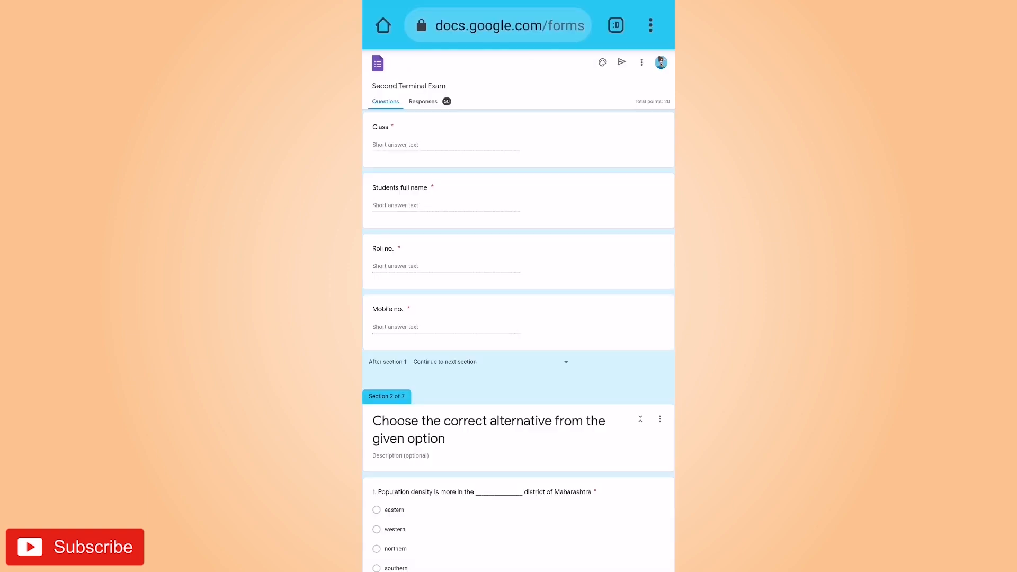
- Scroll through the exam questions and back up toward the Responses tab
{"action": "scroll", "scroll_direction": "down", "scroll_amount": 3}
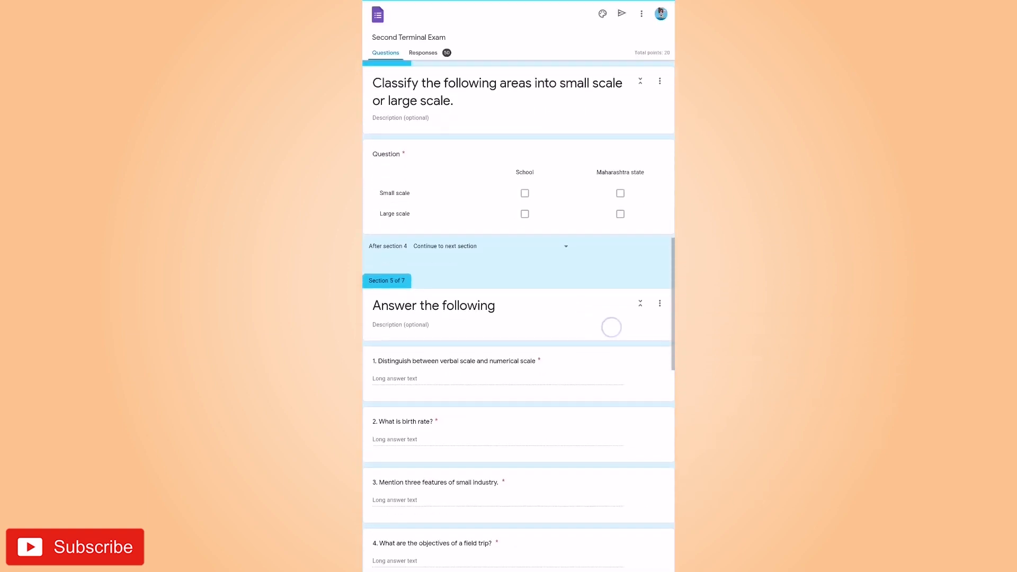
{"action": "scroll", "scroll_direction": "down", "scroll_amount": 3}
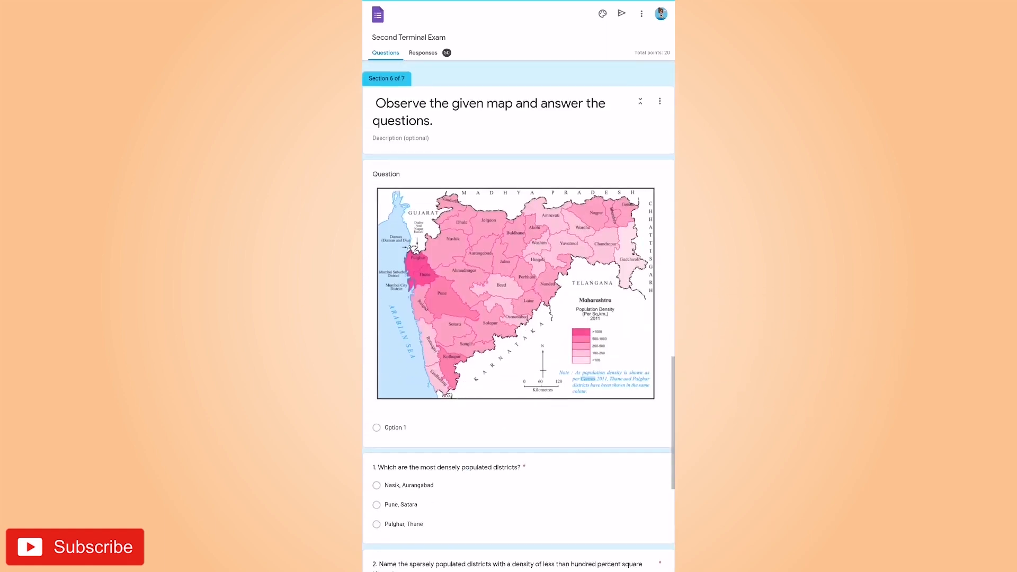
{"action": "scroll", "scroll_direction": "down", "scroll_amount": 3}
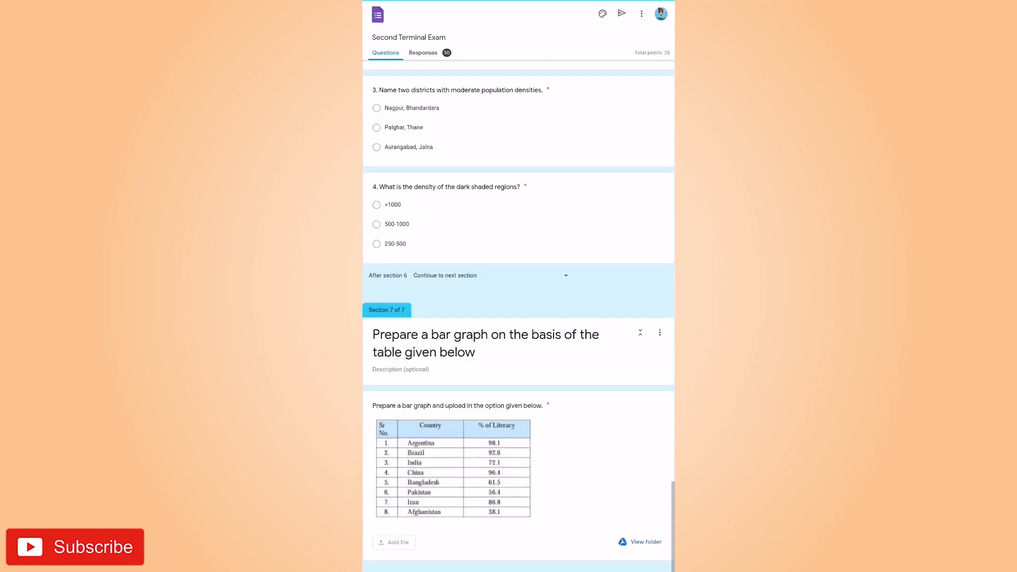
{"action": "scroll", "scroll_direction": "up", "scroll_amount": 3}
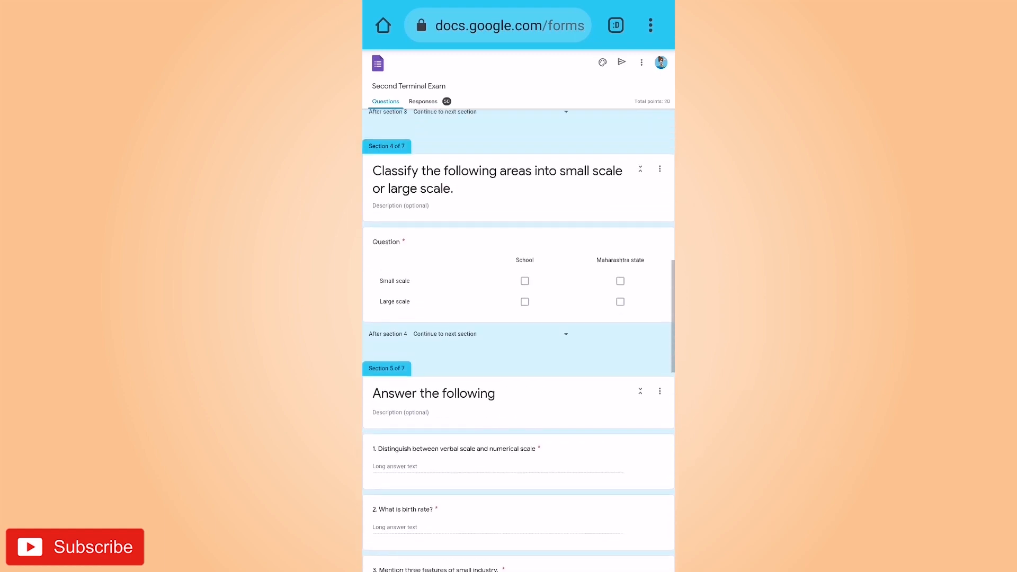
{"action": "scroll", "scroll_direction": "up", "scroll_amount": 3}
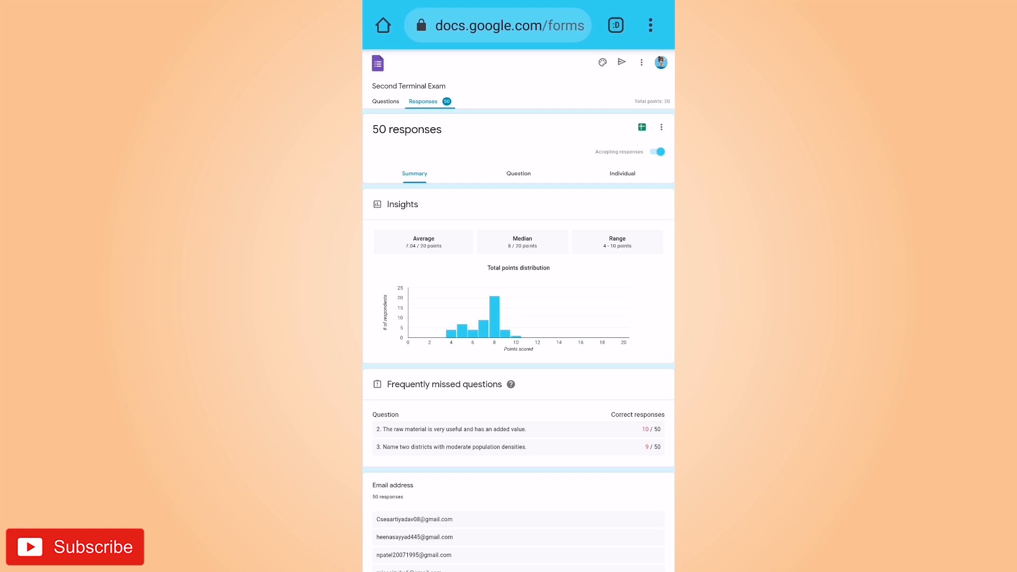
- Switch to Individual responses to see response 1 of 50, scored 9 of 20
{"action": "left_click", "coordinate": [621, 173]}
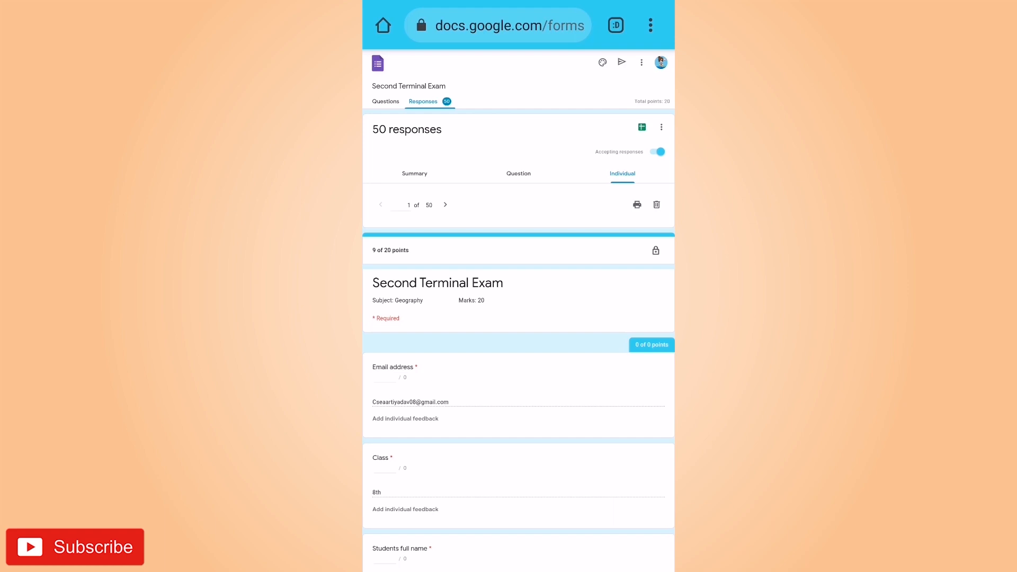
{"action": "scroll", "scroll_direction": "down", "scroll_amount": 3}
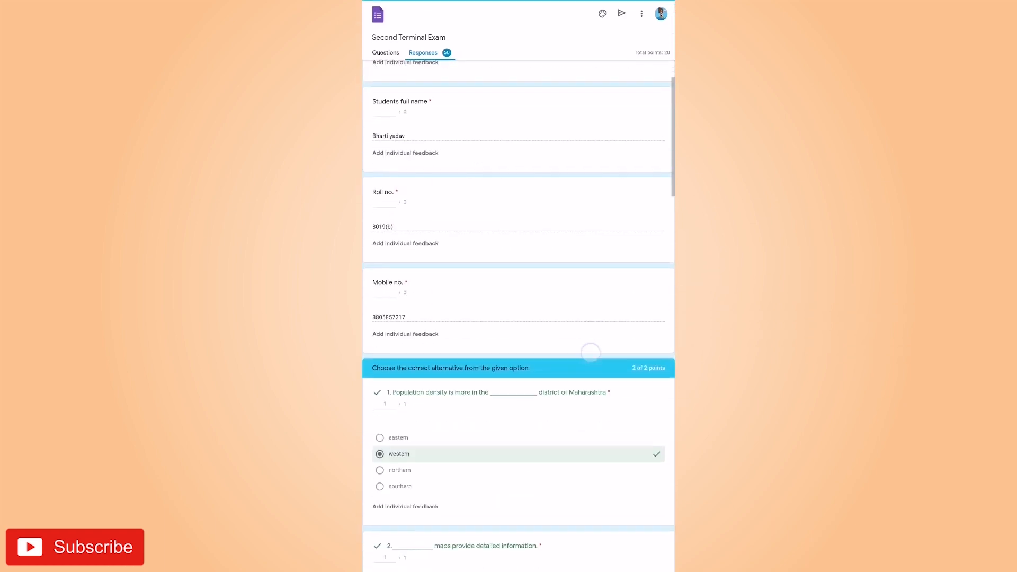
{"action": "scroll", "scroll_direction": "down", "scroll_amount": 3}
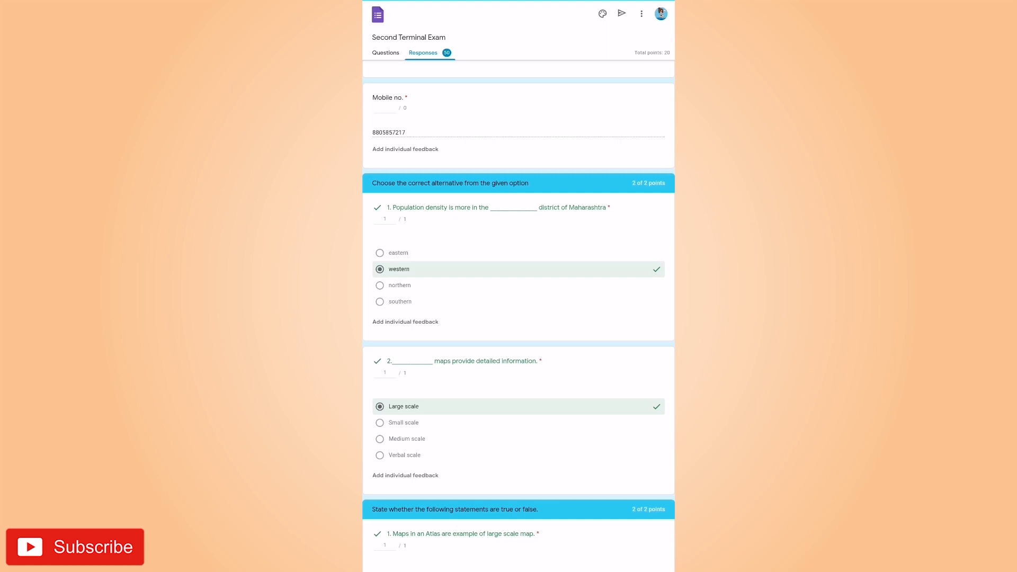
{"action": "scroll", "scroll_direction": "down", "scroll_amount": 3}
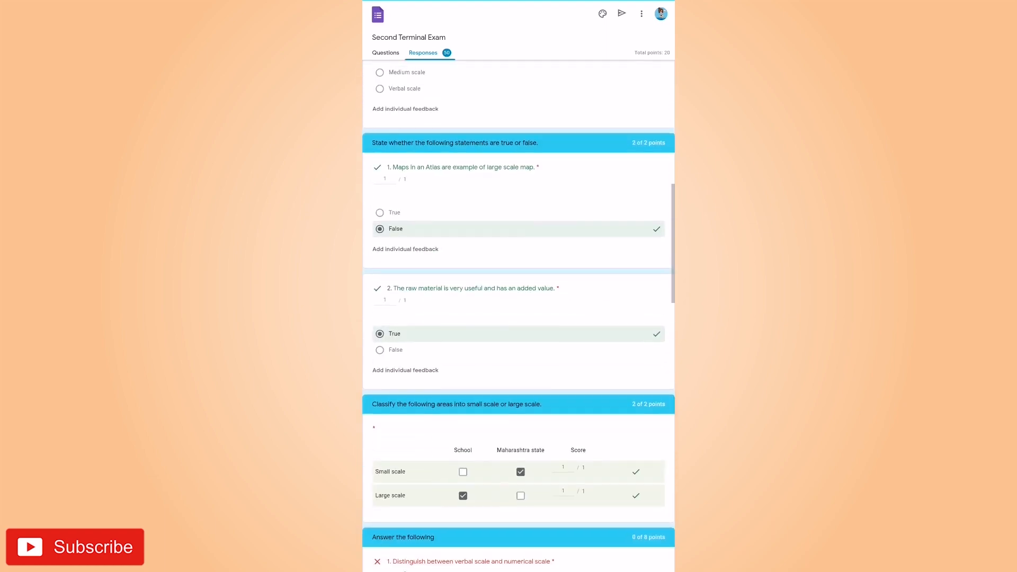
{"action": "scroll", "scroll_direction": "down", "scroll_amount": 3}
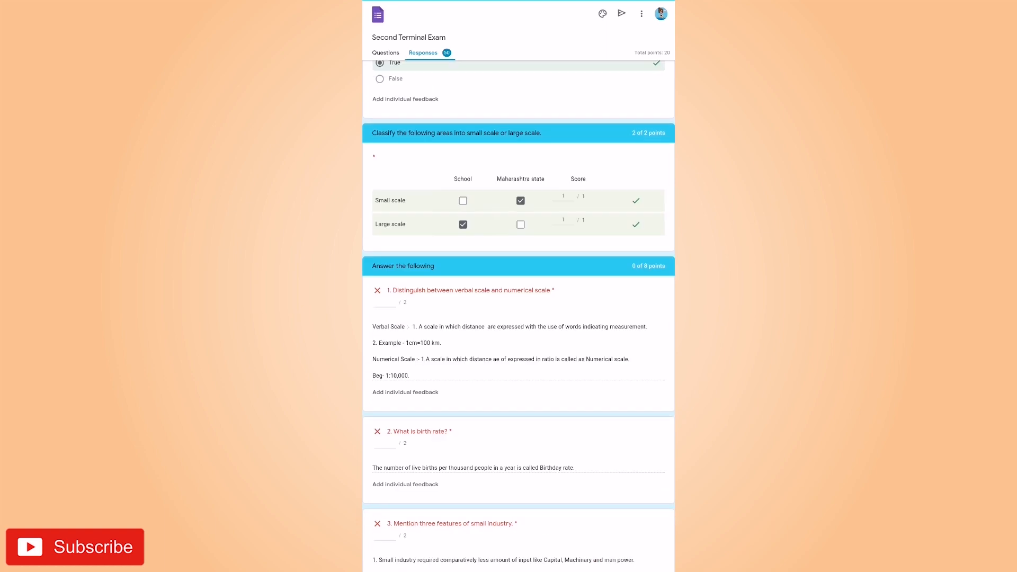
{"action": "scroll", "scroll_direction": "down", "scroll_amount": 3}
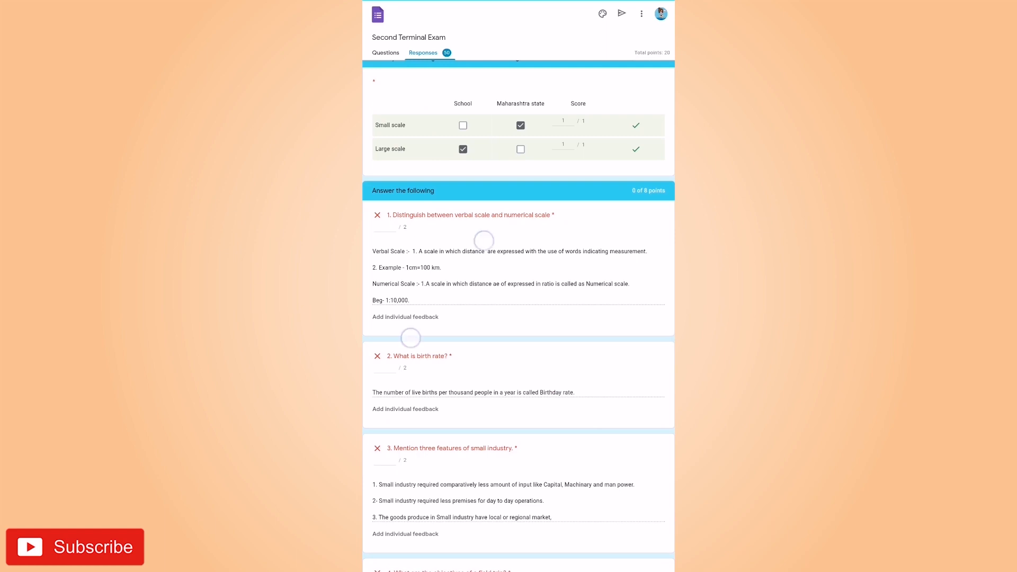
{"action": "scroll", "scroll_direction": "down", "scroll_amount": 3}
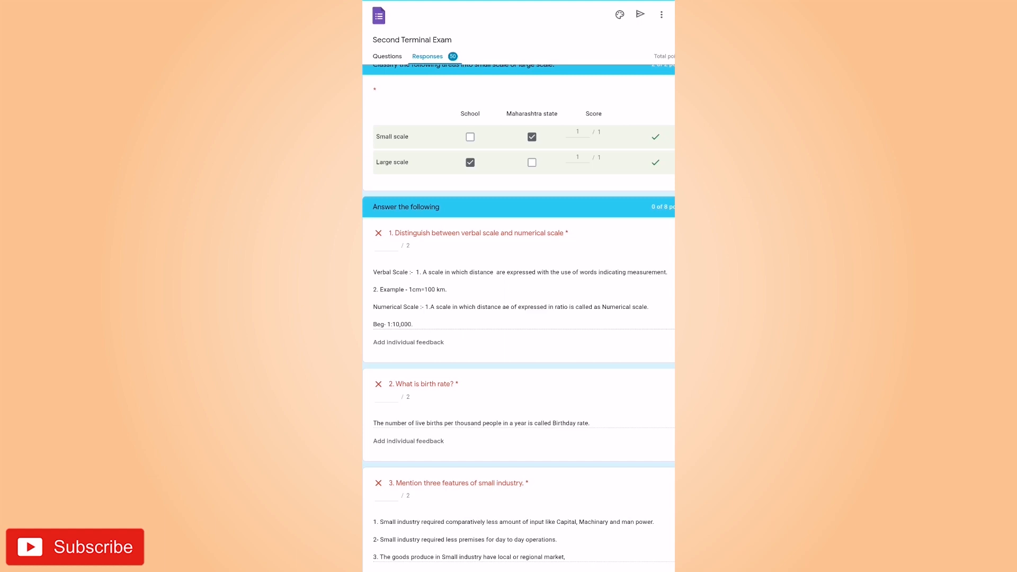
- Award 2 points to the verbal versus numerical scale answer
{"action": "left_click", "coordinate": [385, 250]}
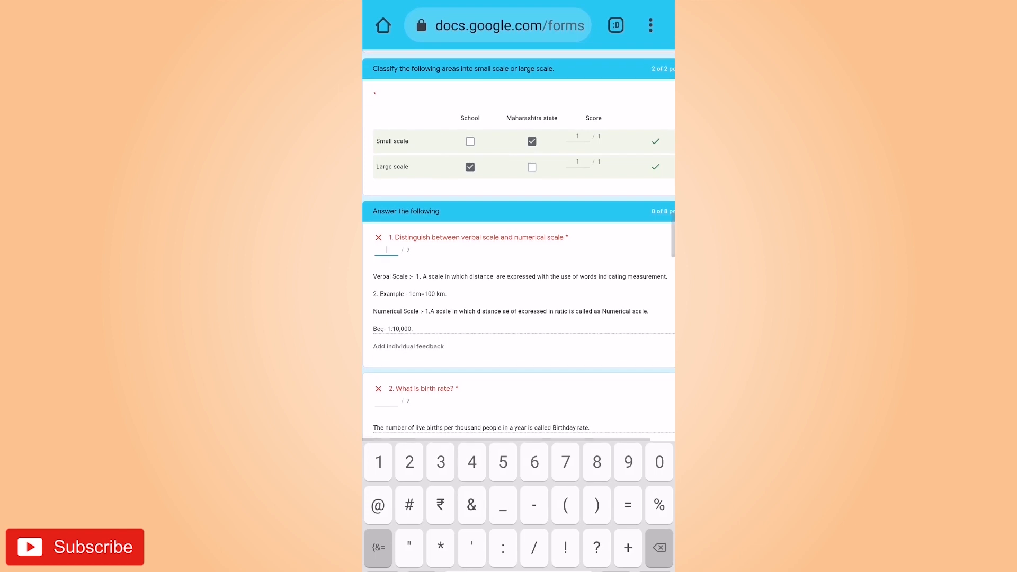
{"action": "type", "text": "2"}
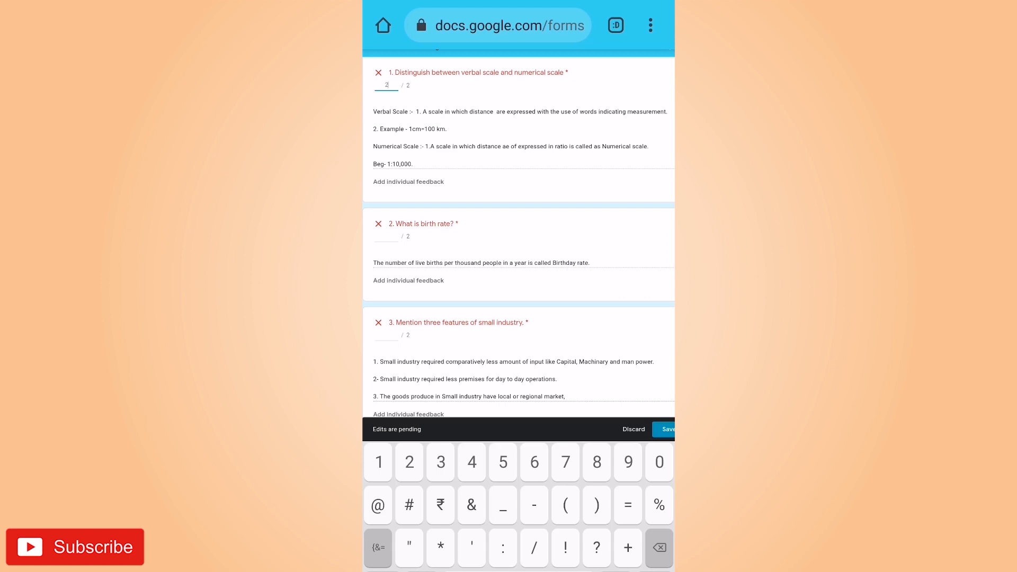
{"action": "scroll", "scroll_direction": "up", "scroll_amount": 3}
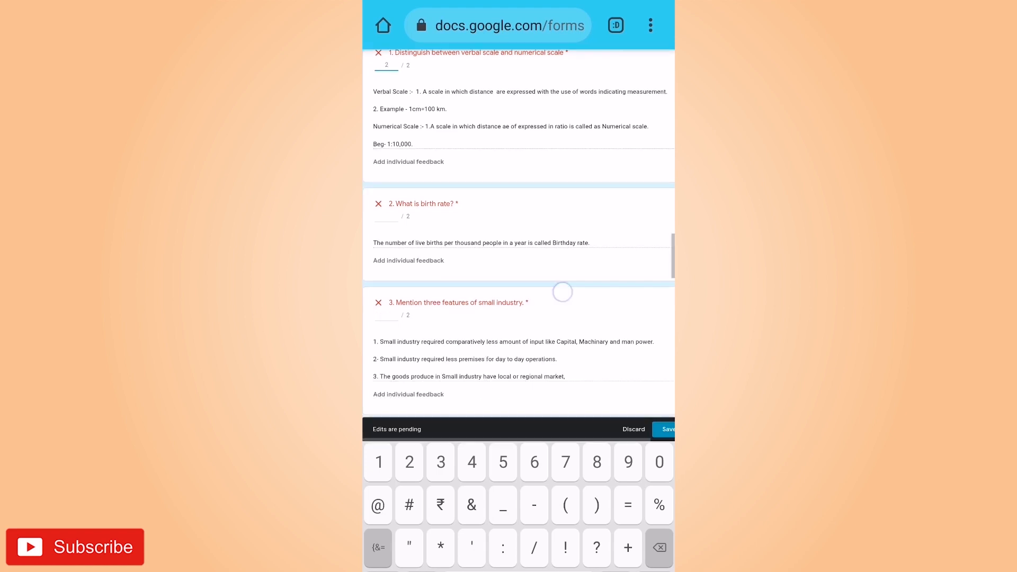
{"action": "scroll", "scroll_direction": "down", "scroll_amount": 3}
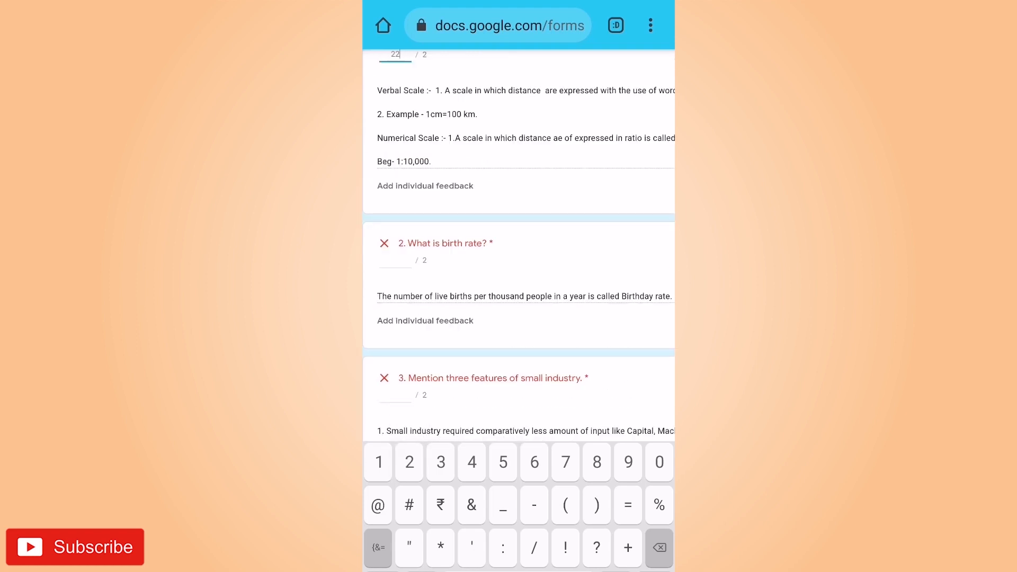
{"action": "type", "text": "2"}
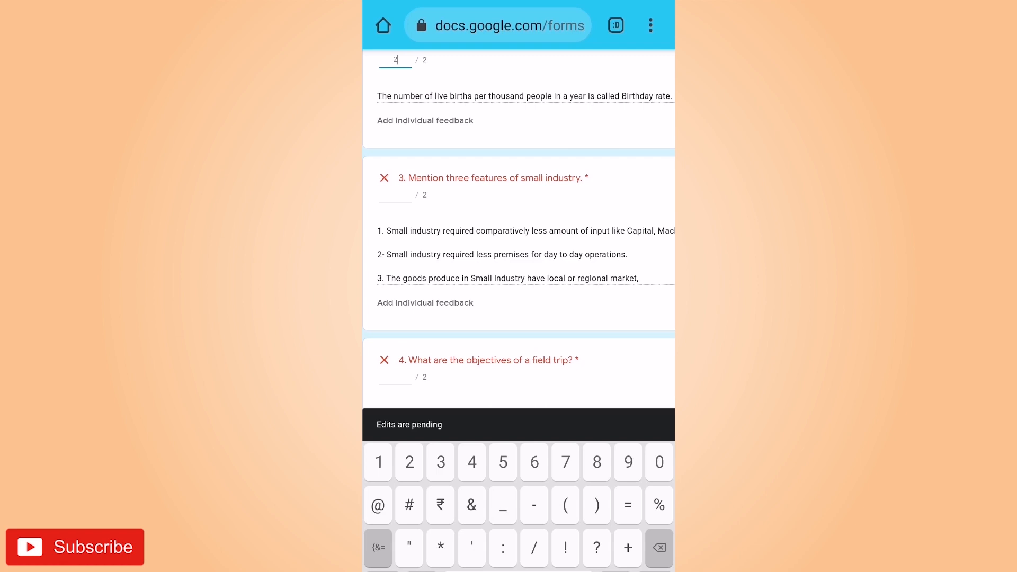
- Award 2 of 2 points to the small industry features answer and scroll to the bar-graph upload
{"action": "left_click", "coordinate": [395, 196]}
{"action": "type", "text": "2"}
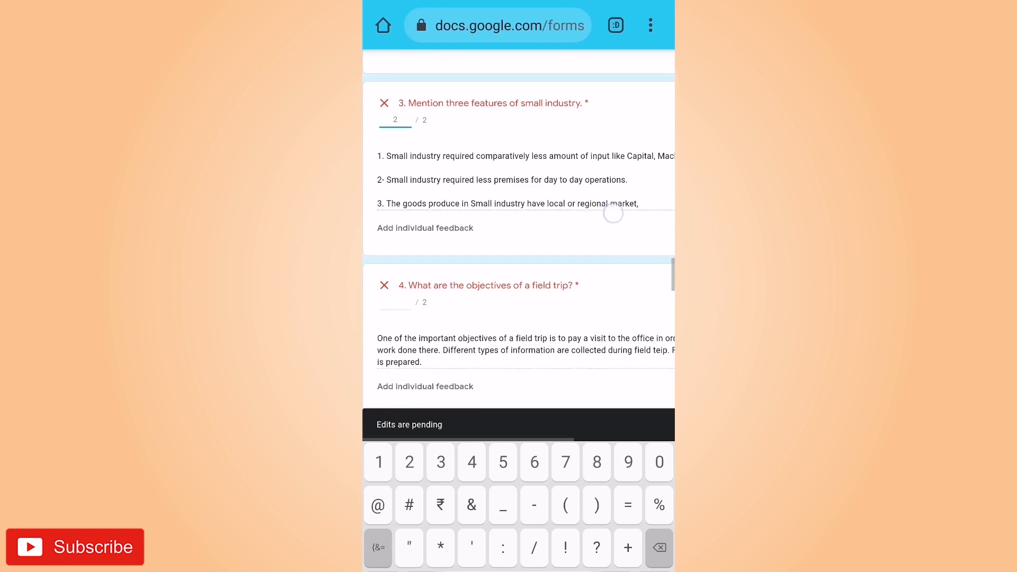
{"action": "scroll", "scroll_direction": "down", "scroll_amount": 3}
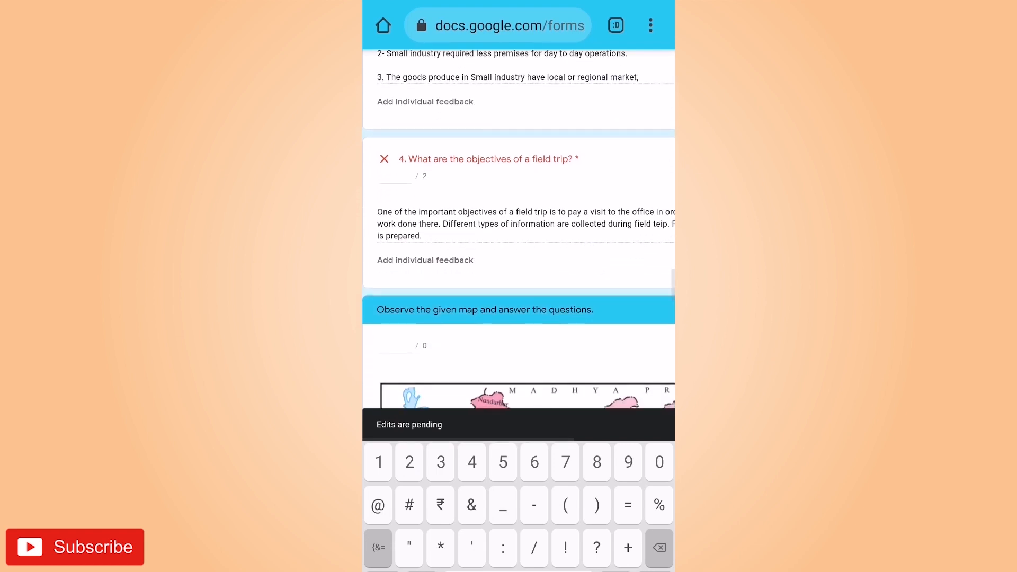
{"action": "type", "text": "2"}
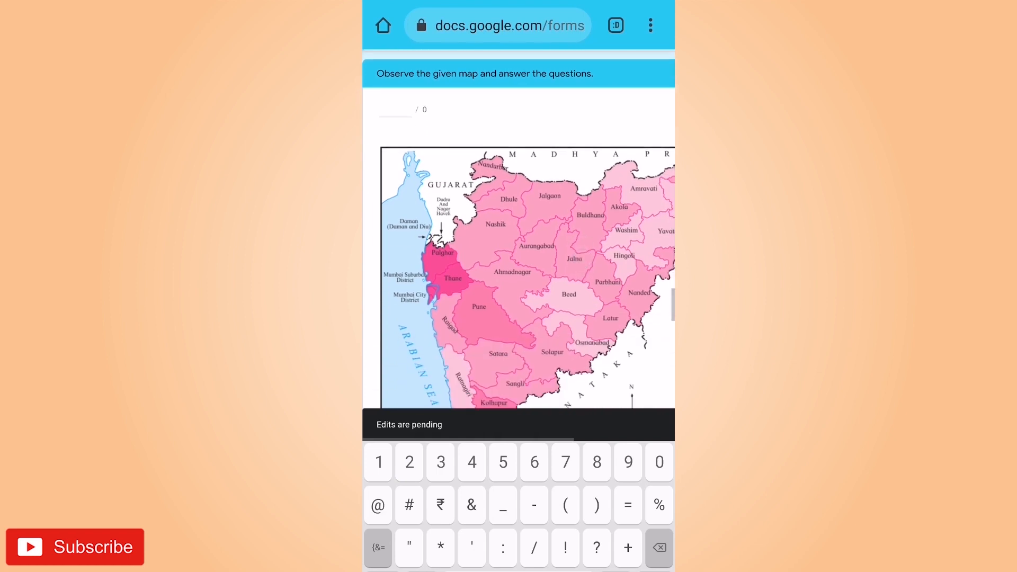
{"action": "scroll", "scroll_direction": "down", "scroll_amount": 3}
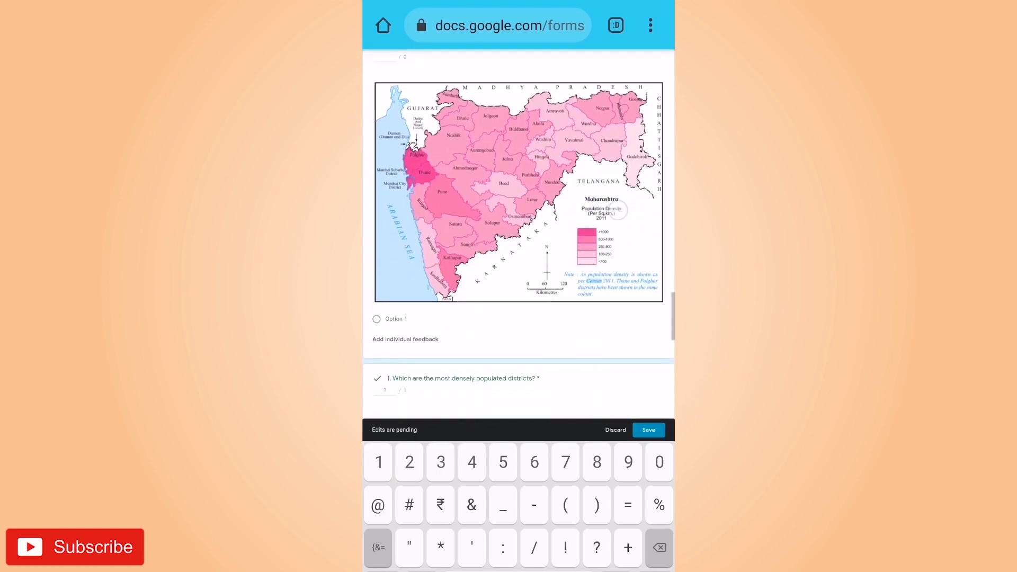
{"action": "scroll", "scroll_direction": "down", "scroll_amount": 3}
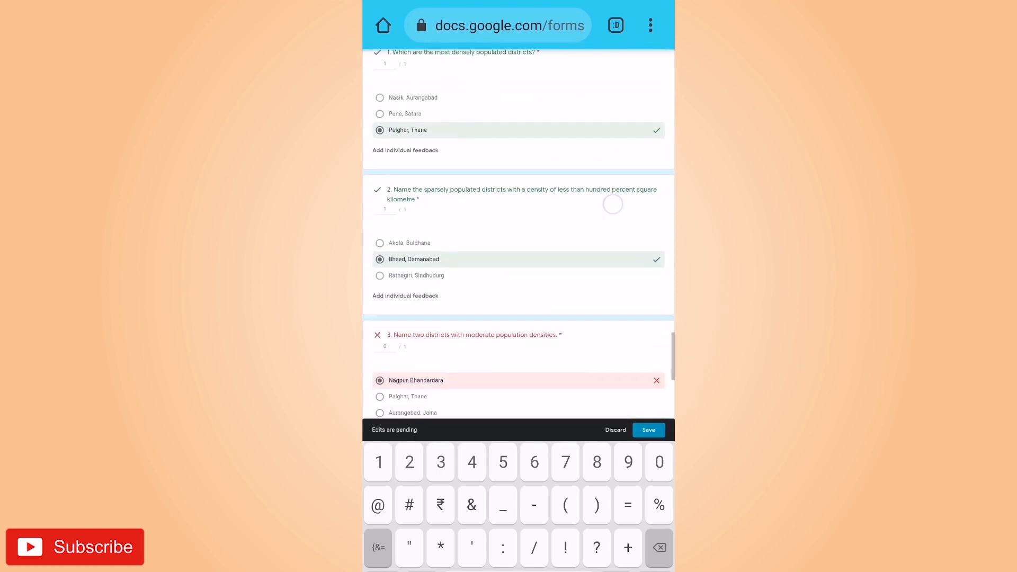
{"action": "scroll", "scroll_direction": "down", "scroll_amount": 3}
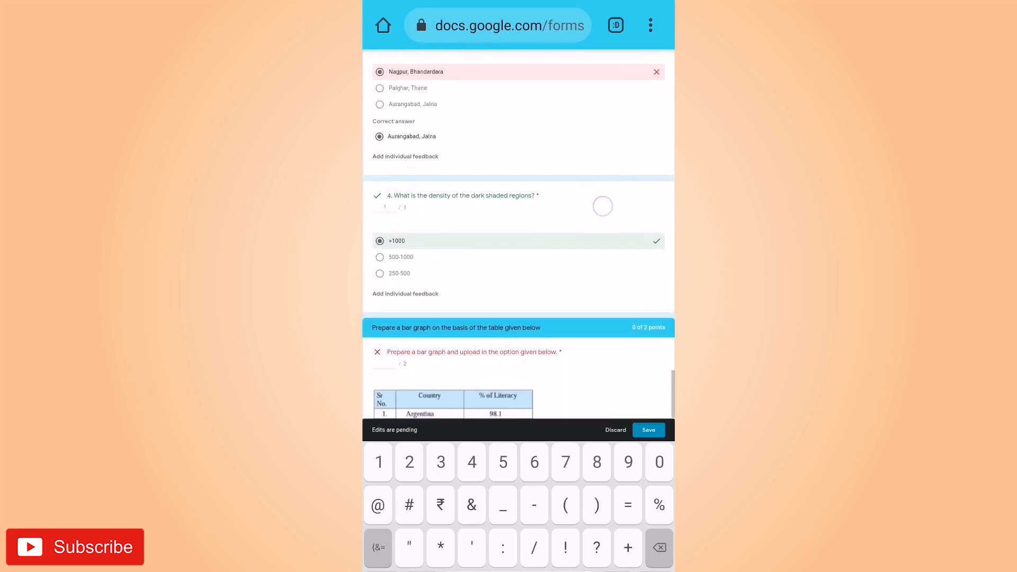
{"action": "scroll", "scroll_direction": "down", "scroll_amount": 3}
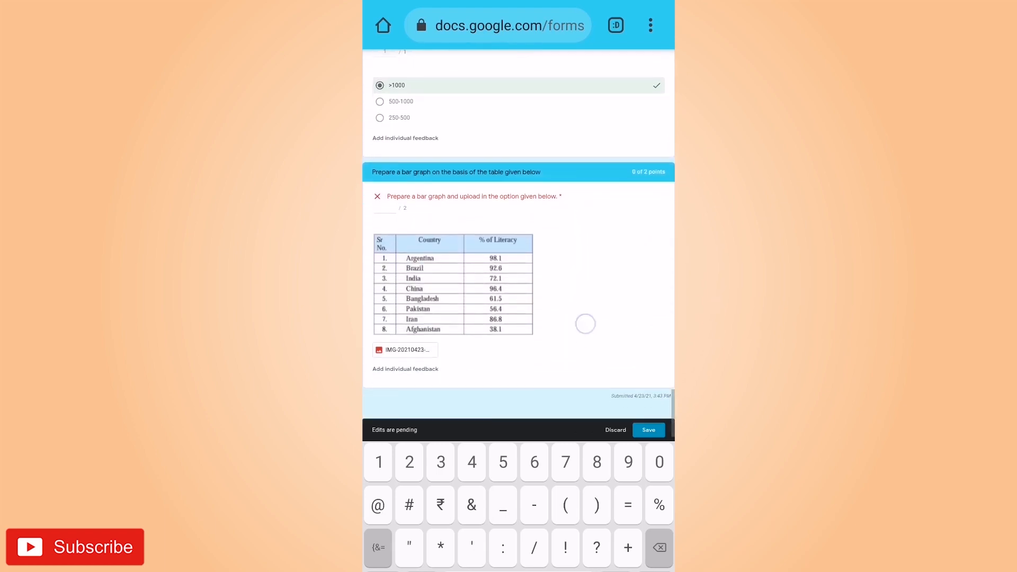
{"action": "scroll", "scroll_direction": "up", "scroll_amount": 3}
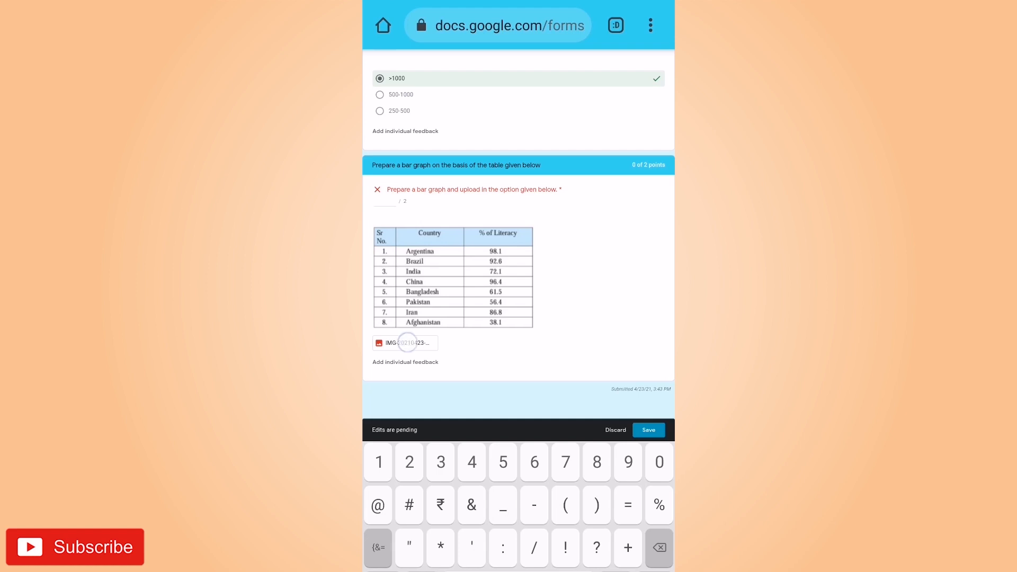
{"action": "left_click", "coordinate": [403, 342]}
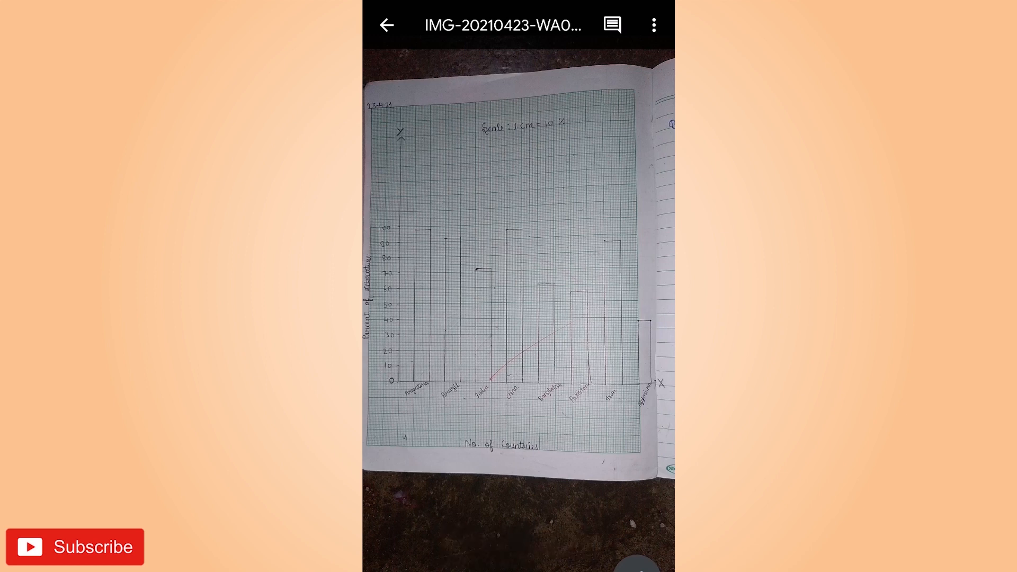
{"action": "left_click", "coordinate": [386, 25]}
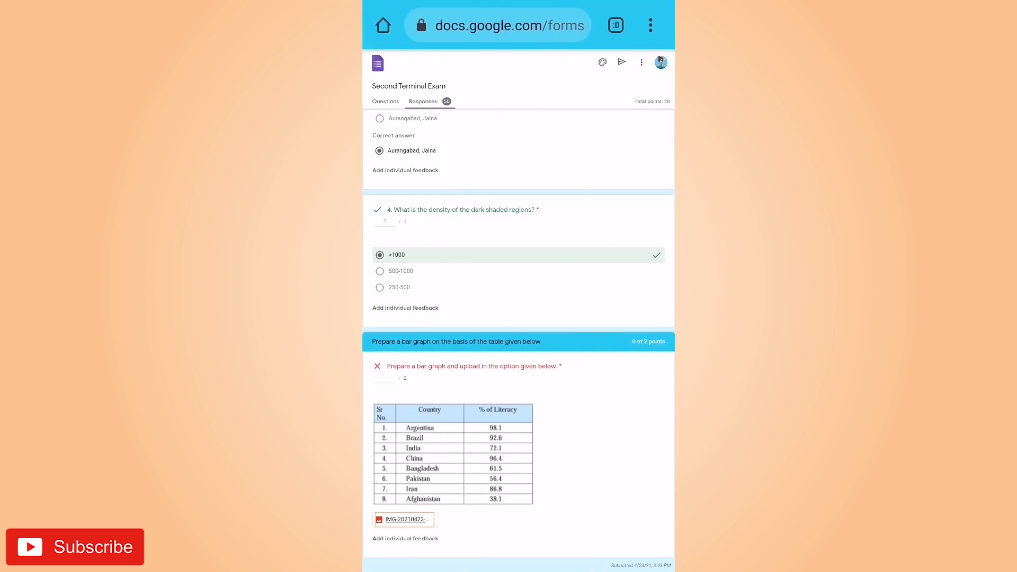
- Score the bar-graph answer 2 of 2 and scroll through the whole response to check the 19 of 20 total
{"action": "left_click", "coordinate": [383, 378]}
{"action": "type", "text": "2"}
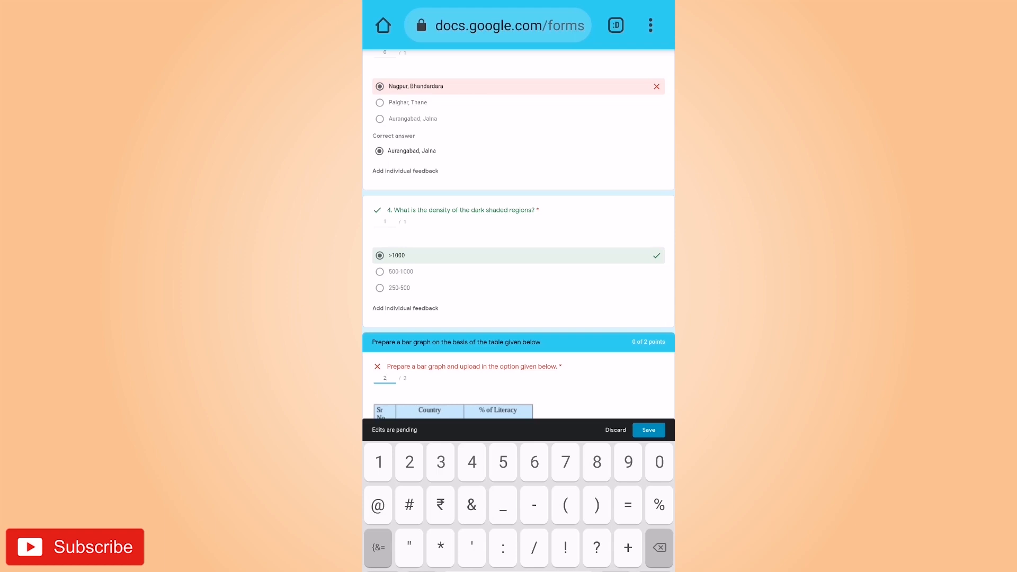
{"action": "scroll", "scroll_direction": "up", "scroll_amount": 3}
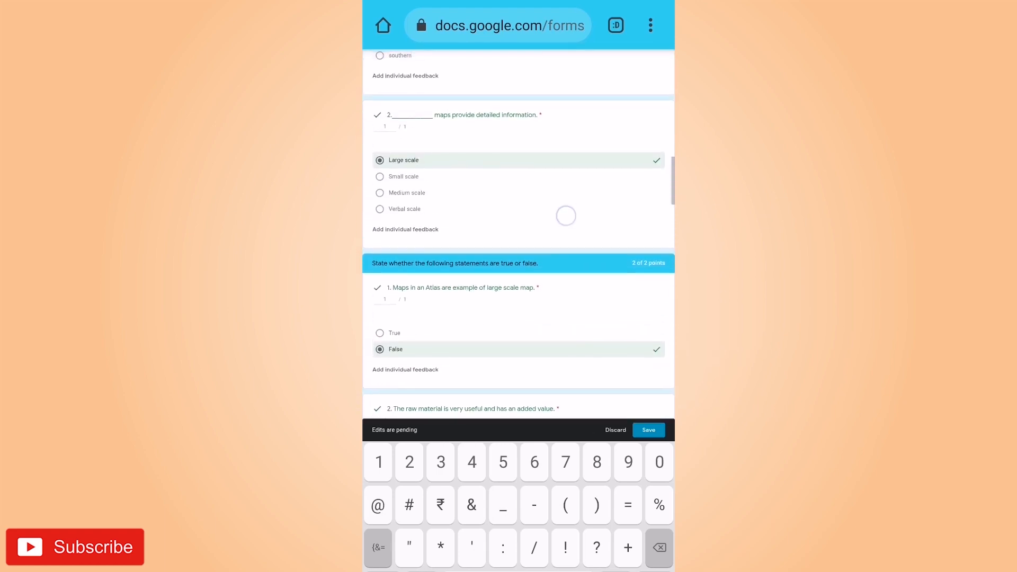
{"action": "scroll", "scroll_direction": "up", "scroll_amount": 3}
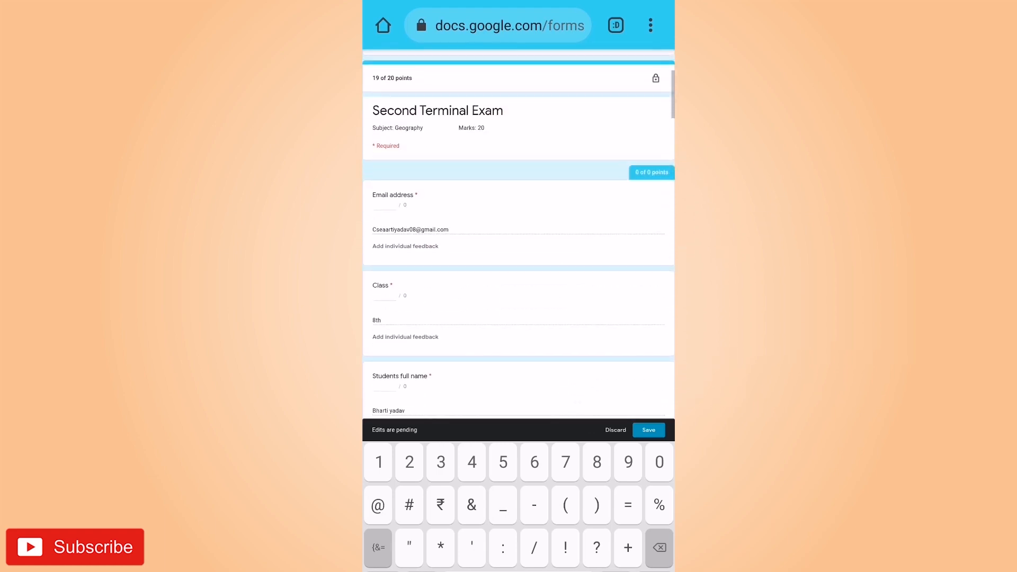
{"action": "scroll", "scroll_direction": "down", "scroll_amount": 3}
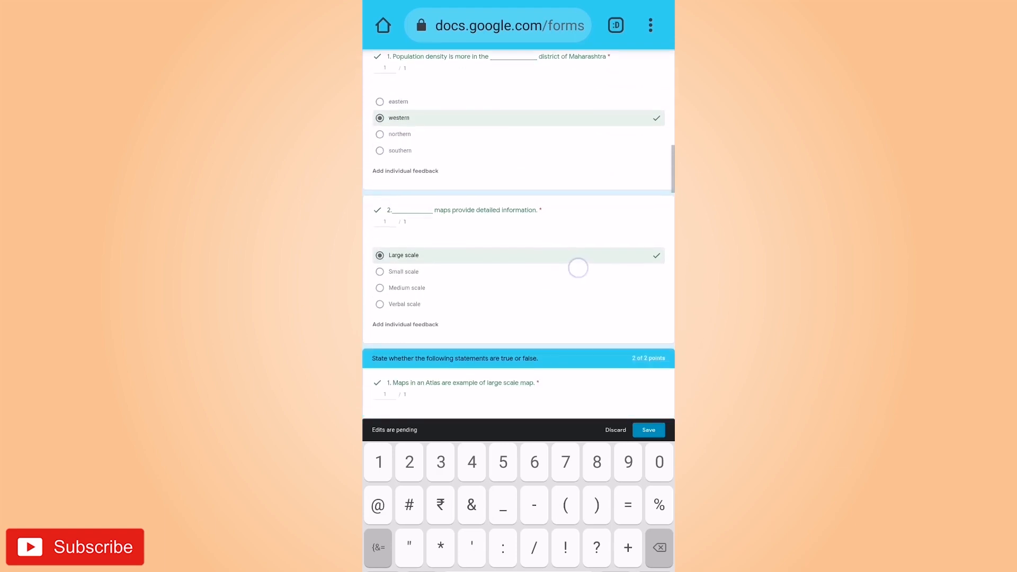
{"action": "scroll", "scroll_direction": "down", "scroll_amount": 3}
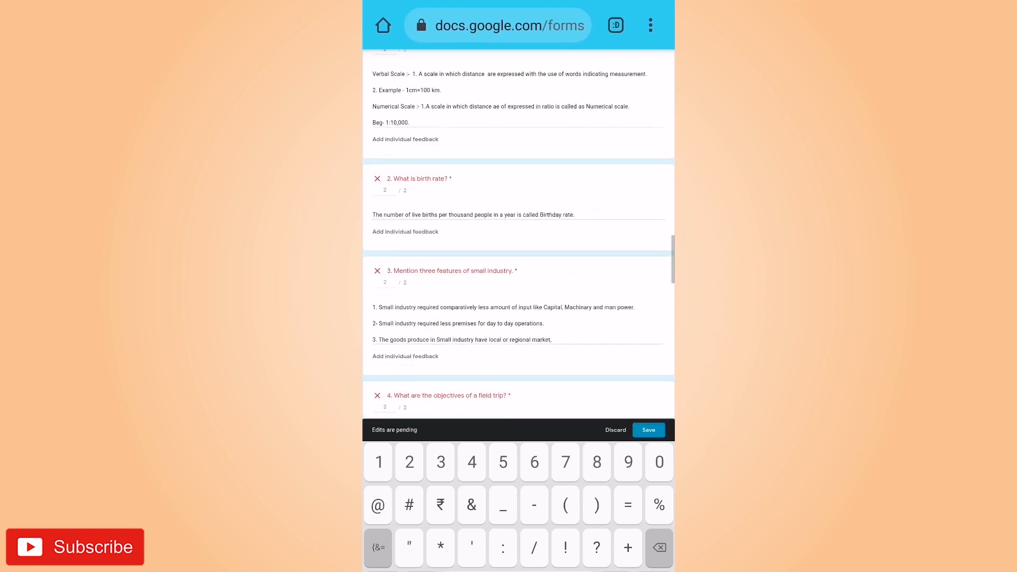
{"action": "scroll", "scroll_direction": "down", "scroll_amount": 3}
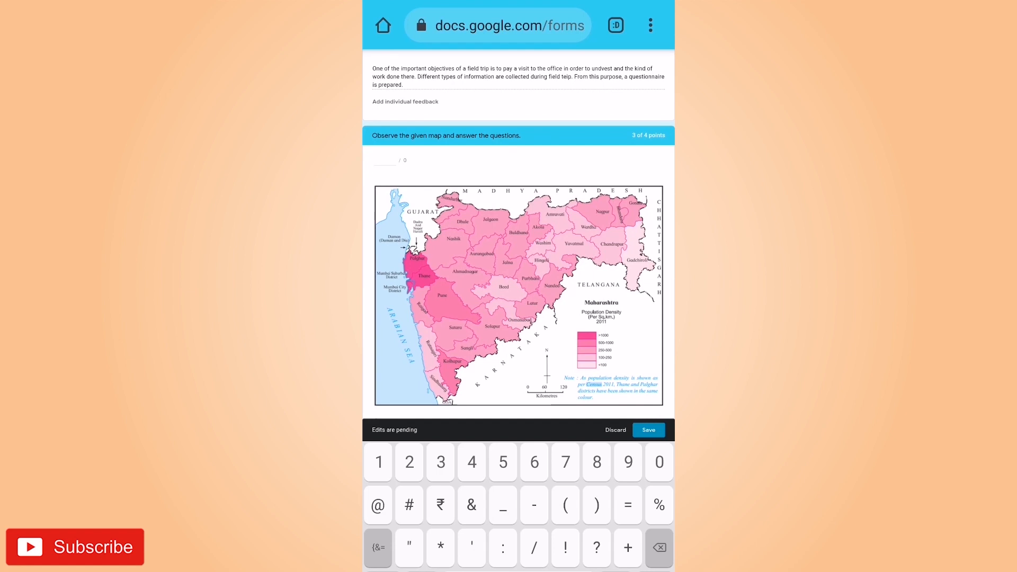
{"action": "scroll", "scroll_direction": "down", "scroll_amount": 3}
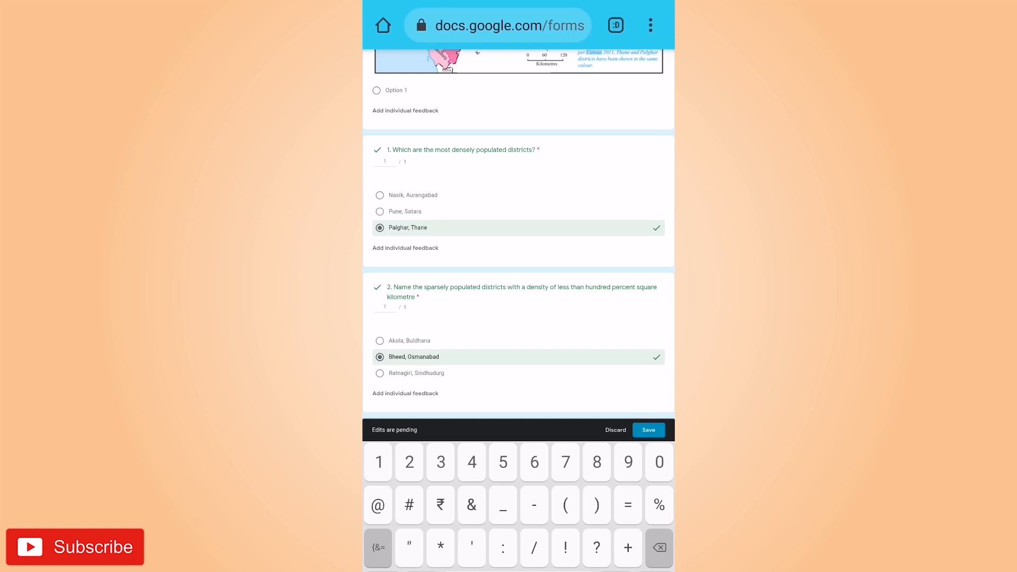
{"action": "scroll", "scroll_direction": "down", "scroll_amount": 3}
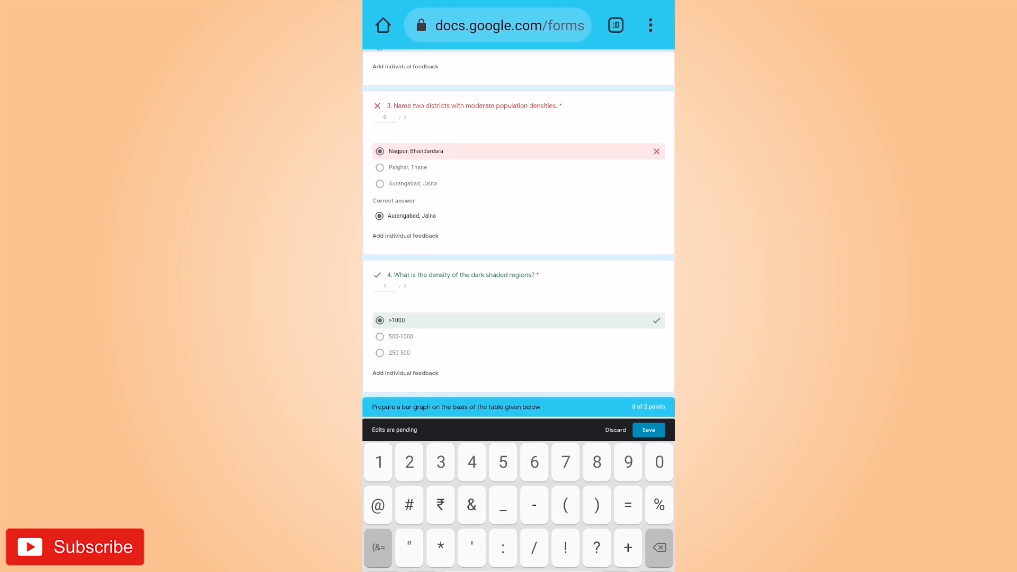
{"action": "scroll", "scroll_direction": "down", "scroll_amount": 3}
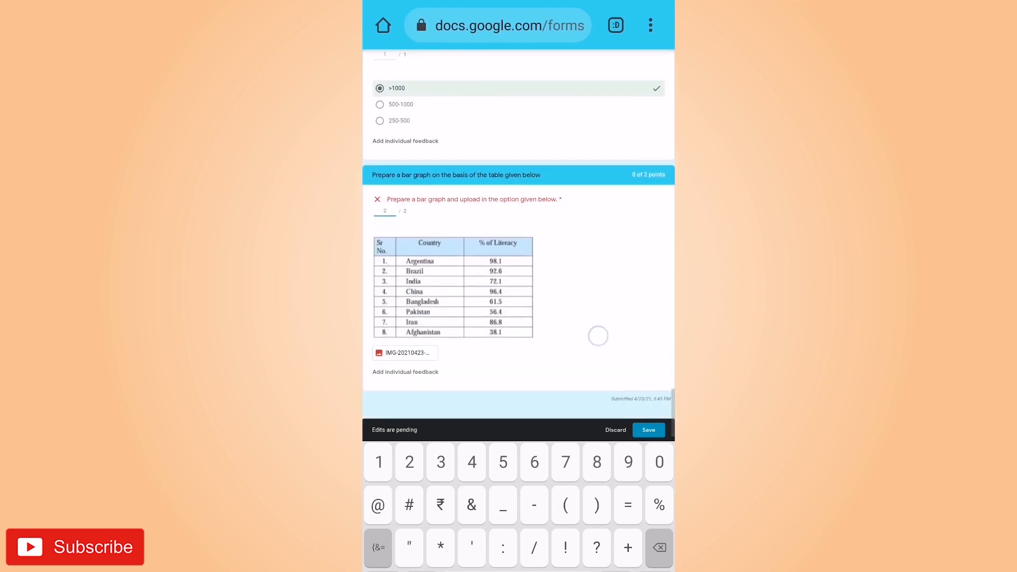
{"action": "scroll", "scroll_direction": "up", "scroll_amount": 3}
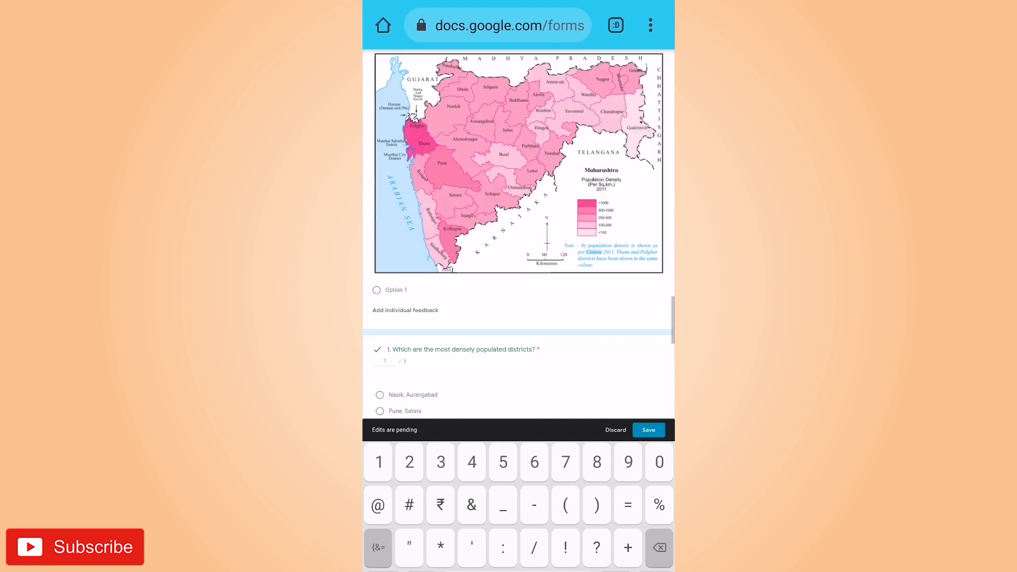
{"action": "scroll", "scroll_direction": "down", "scroll_amount": 3}
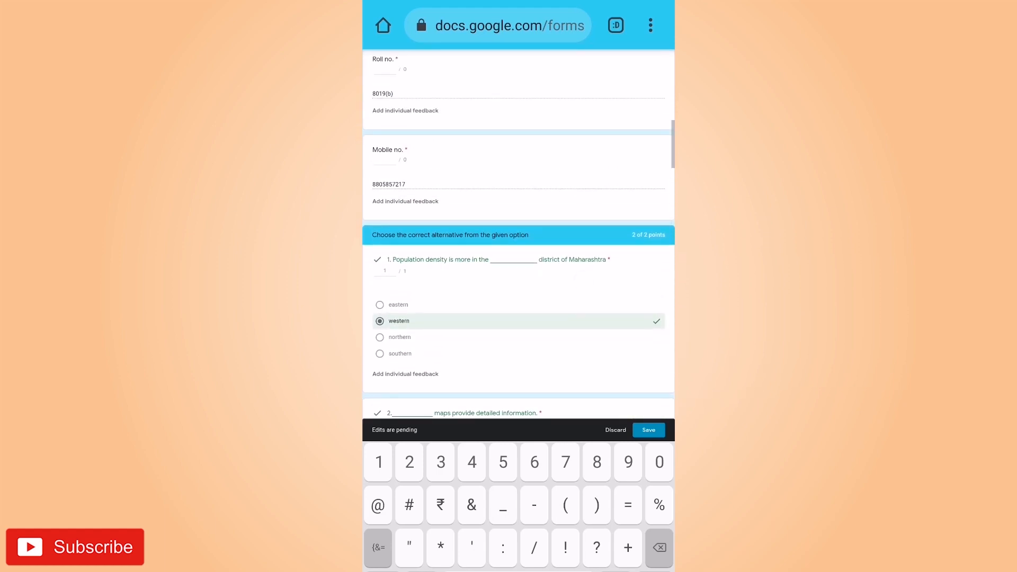
{"action": "scroll", "scroll_direction": "down", "scroll_amount": 3}
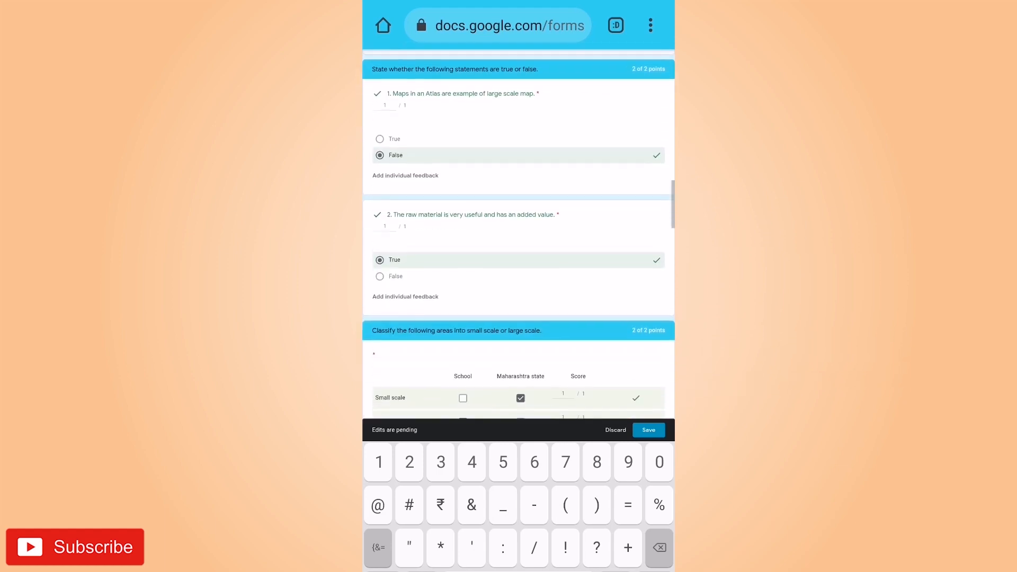
{"action": "scroll", "scroll_direction": "down", "scroll_amount": 3}
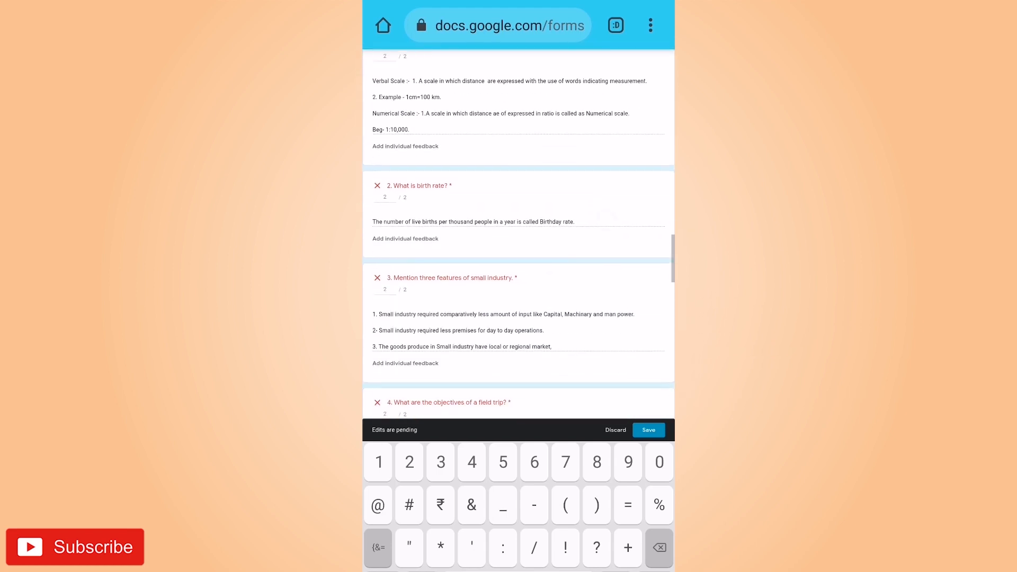
{"action": "scroll", "scroll_direction": "up", "scroll_amount": 3}
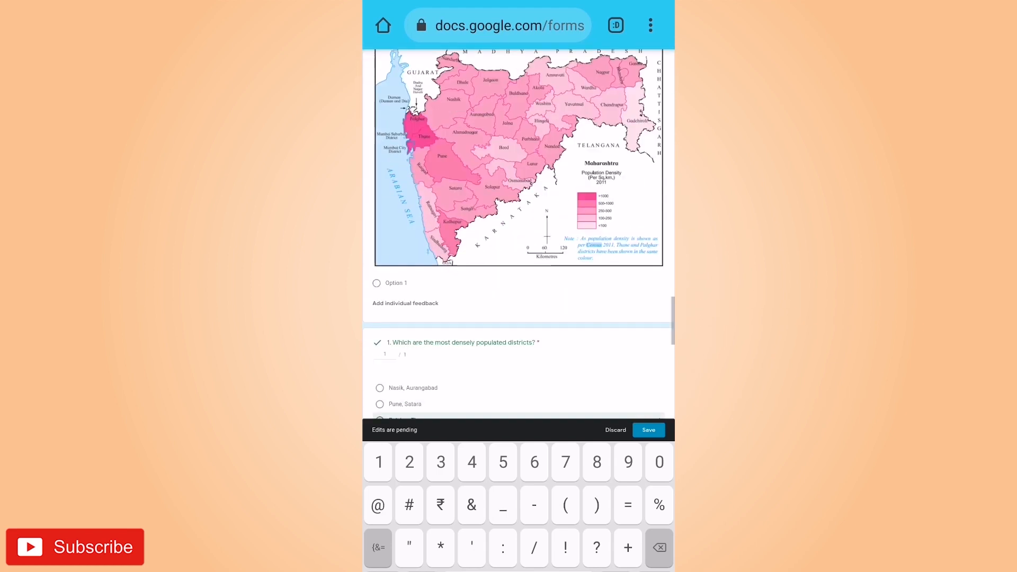
{"action": "scroll", "scroll_direction": "down", "scroll_amount": 3}
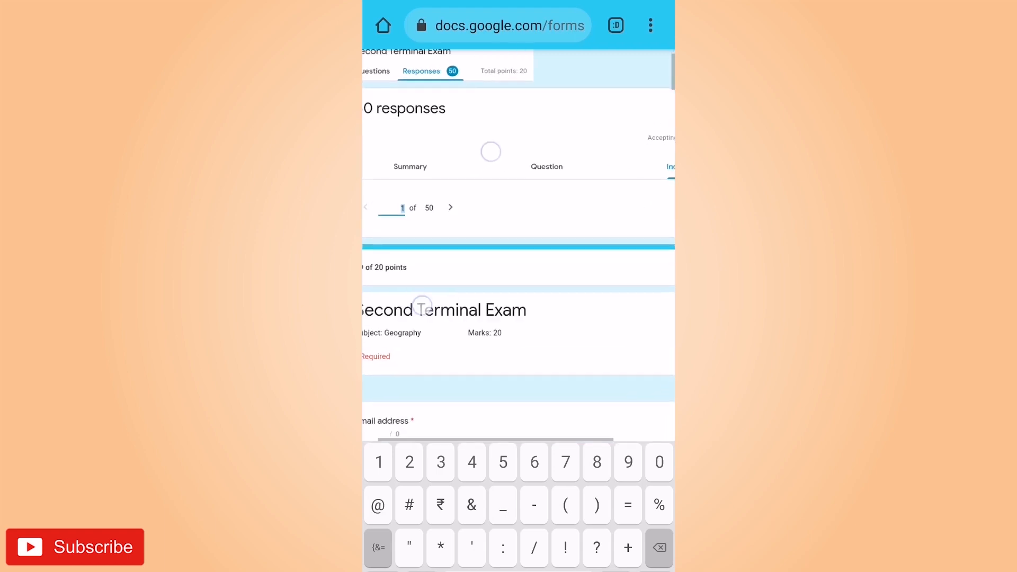
{"action": "left_click", "coordinate": [450, 208]}
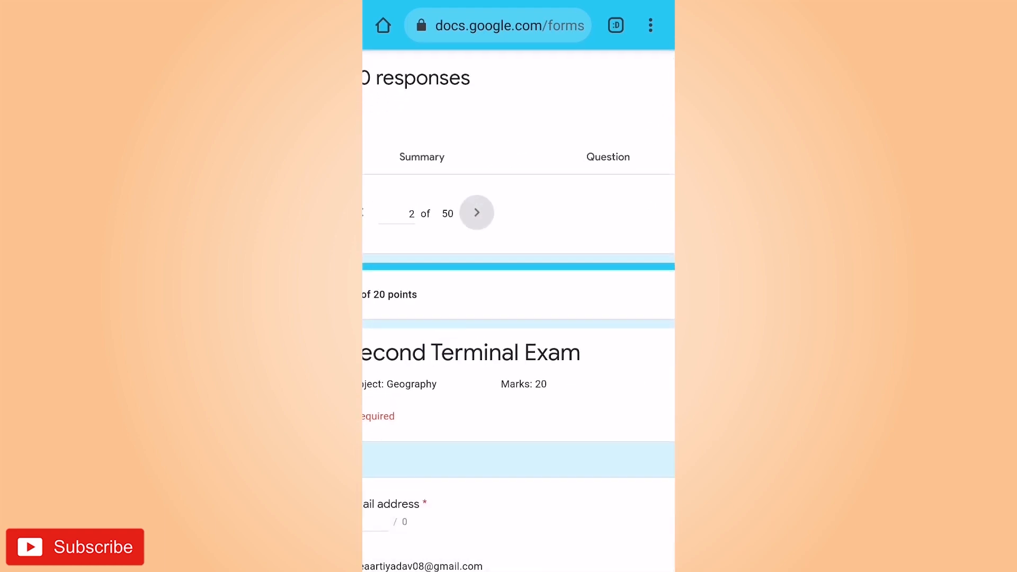
{"action": "left_click", "coordinate": [476, 213]}
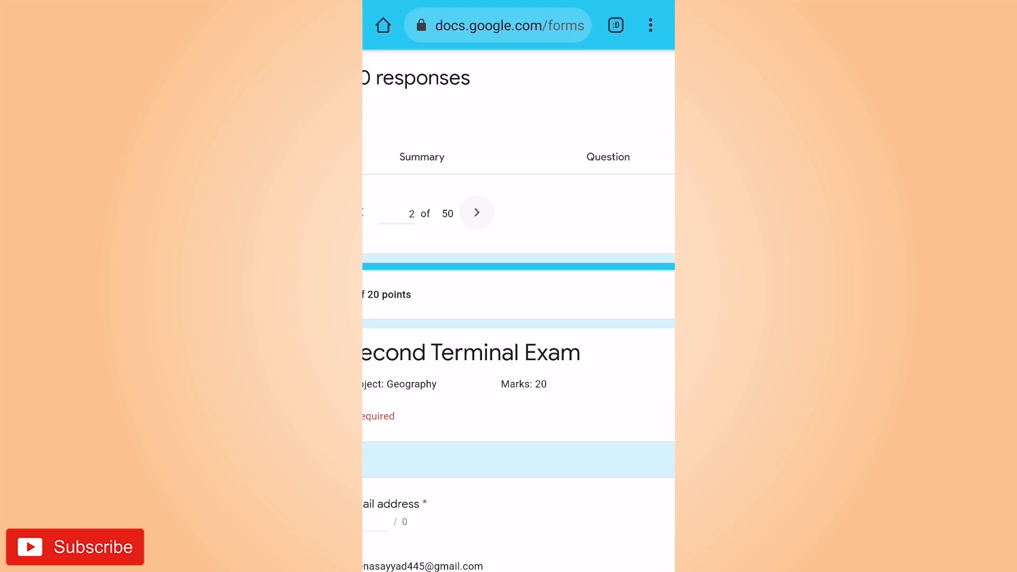
{"action": "scroll", "scroll_direction": "up", "scroll_amount": 3}
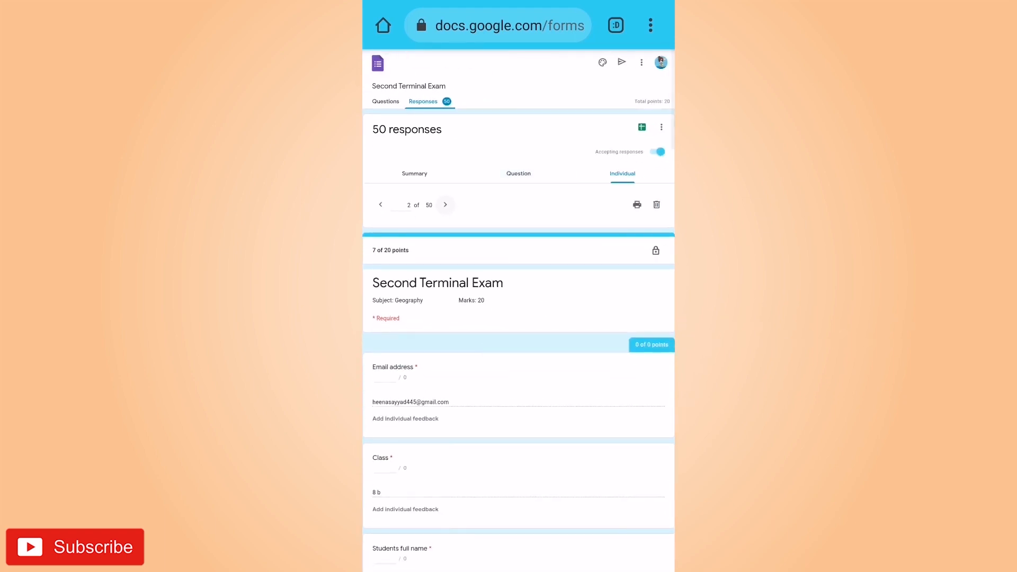
{"action": "scroll", "scroll_direction": "down", "scroll_amount": 3}
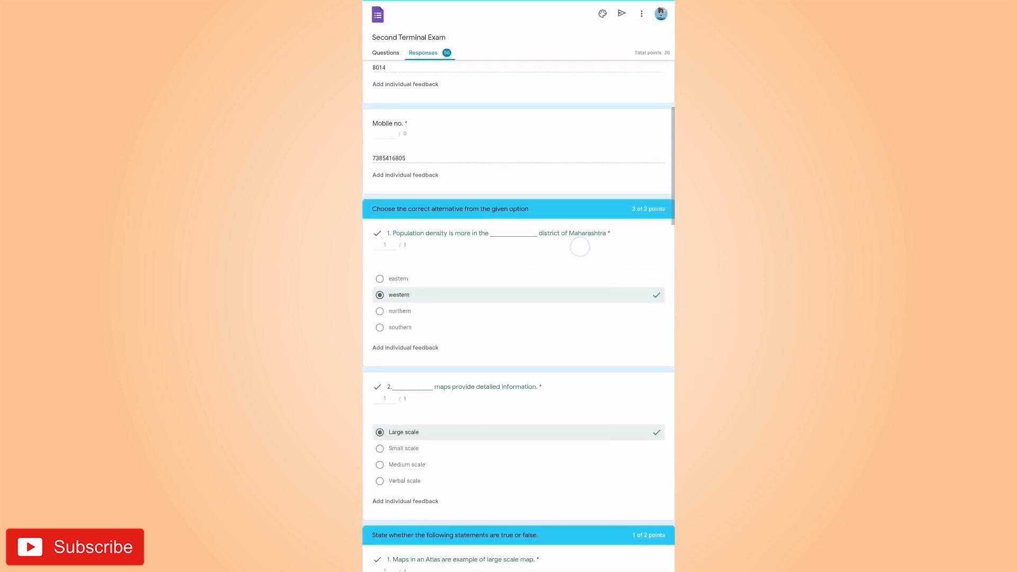
{"action": "scroll", "scroll_direction": "down", "scroll_amount": 3}
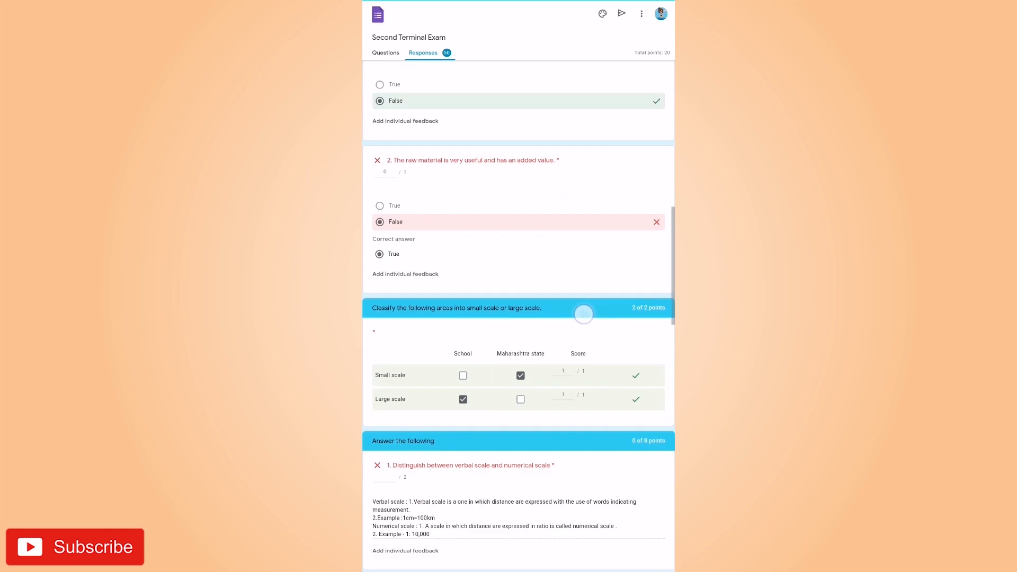
{"action": "scroll", "scroll_direction": "down", "scroll_amount": 3}
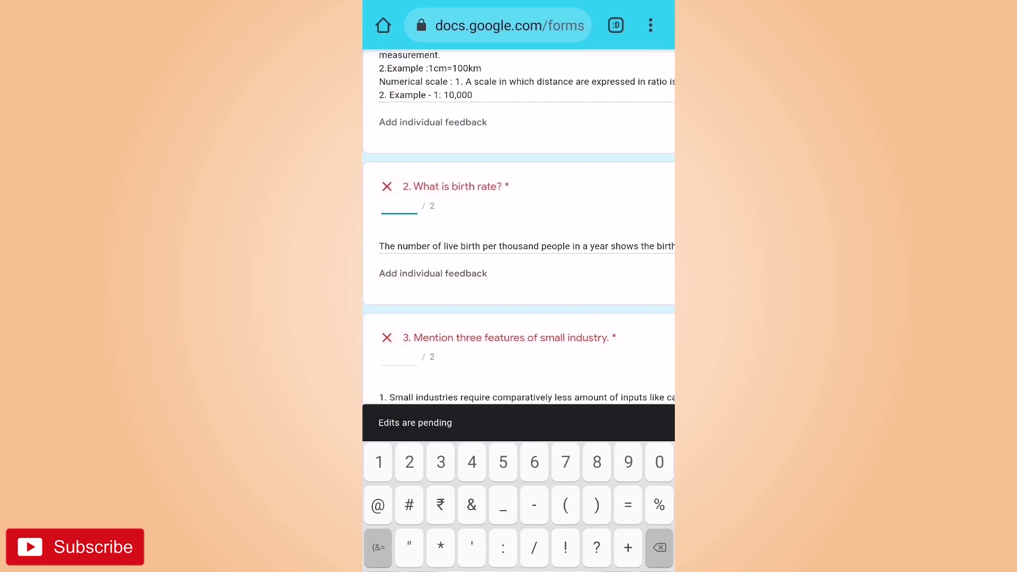
- Enter 1 point for the birth rate answer and 2 points for the small industry answer
{"action": "type", "text": "1"}
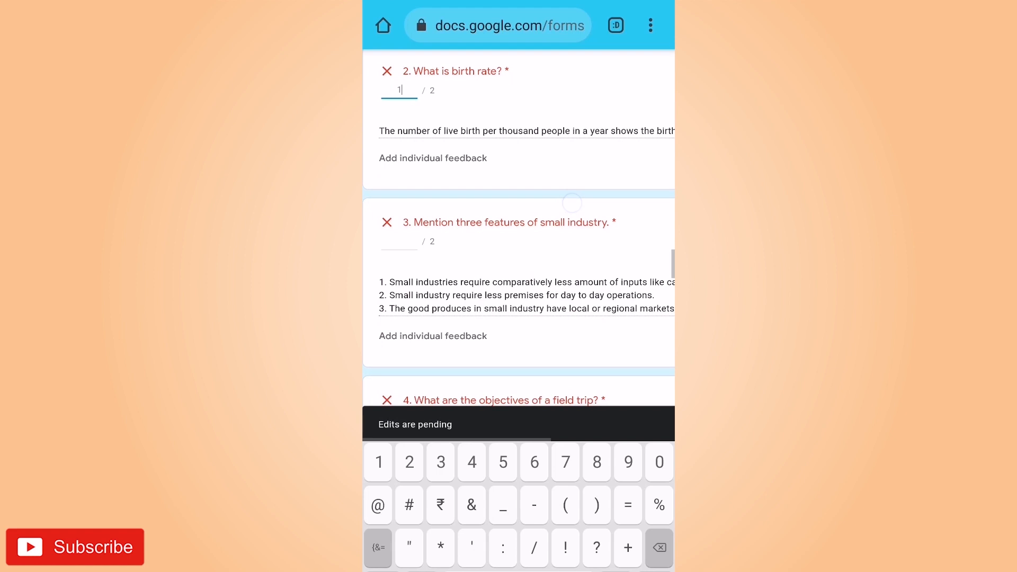
{"action": "scroll", "scroll_direction": "up", "scroll_amount": 3}
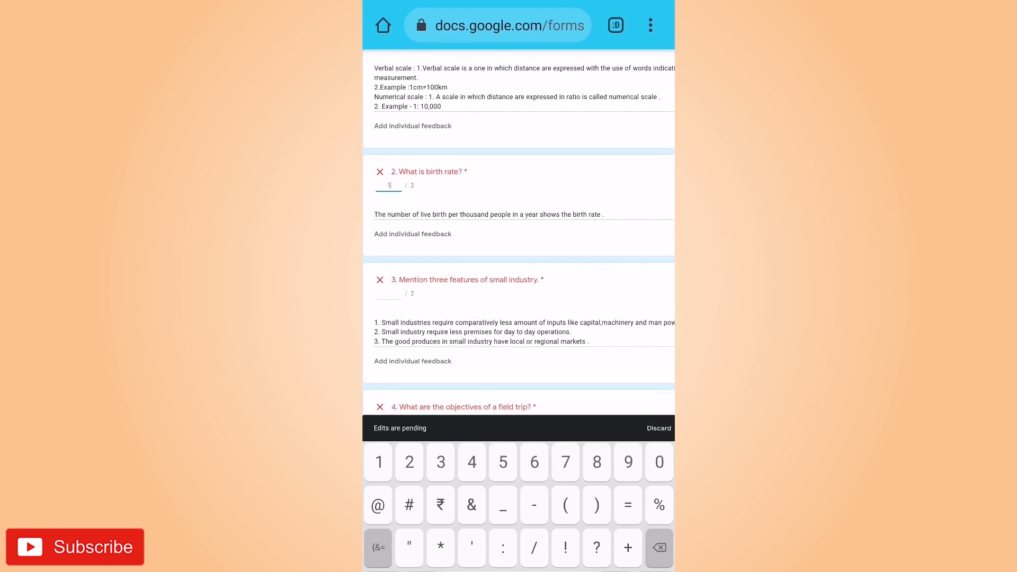
{"action": "scroll", "scroll_direction": "down", "scroll_amount": 3}
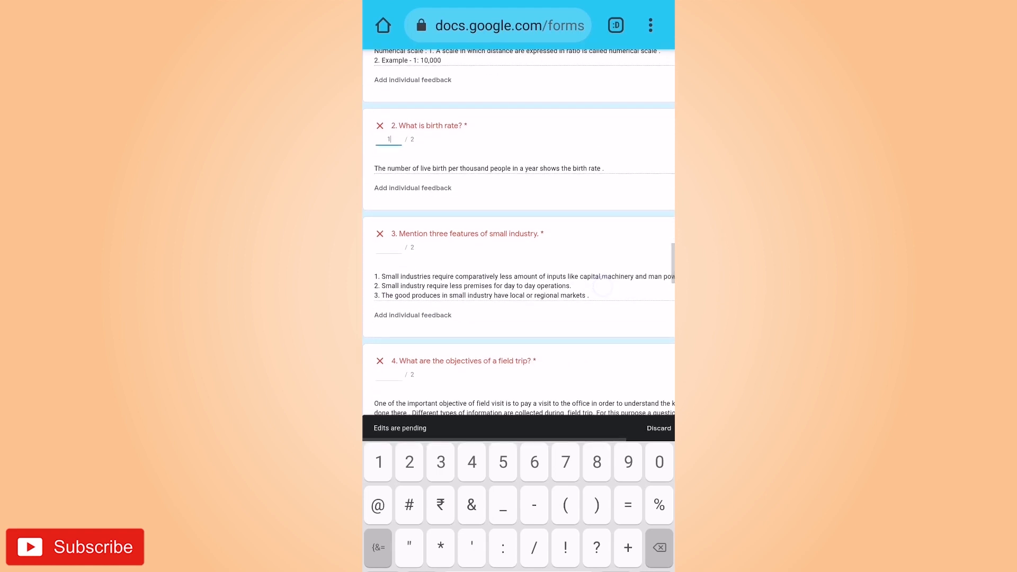
{"action": "type", "text": "2"}
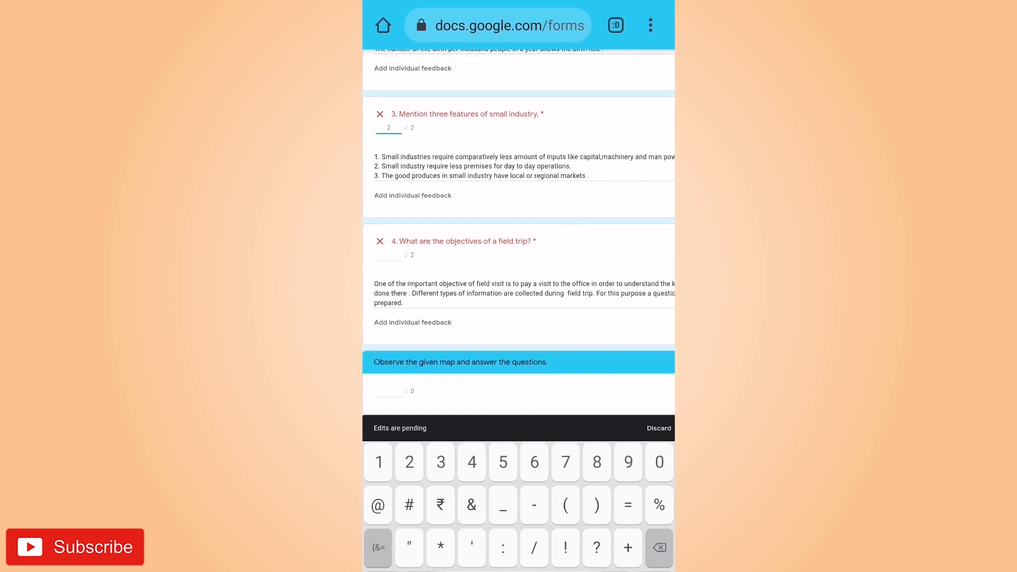
- Score the field trip answer and save the second student's pending grade changes
{"action": "left_click", "coordinate": [388, 254]}
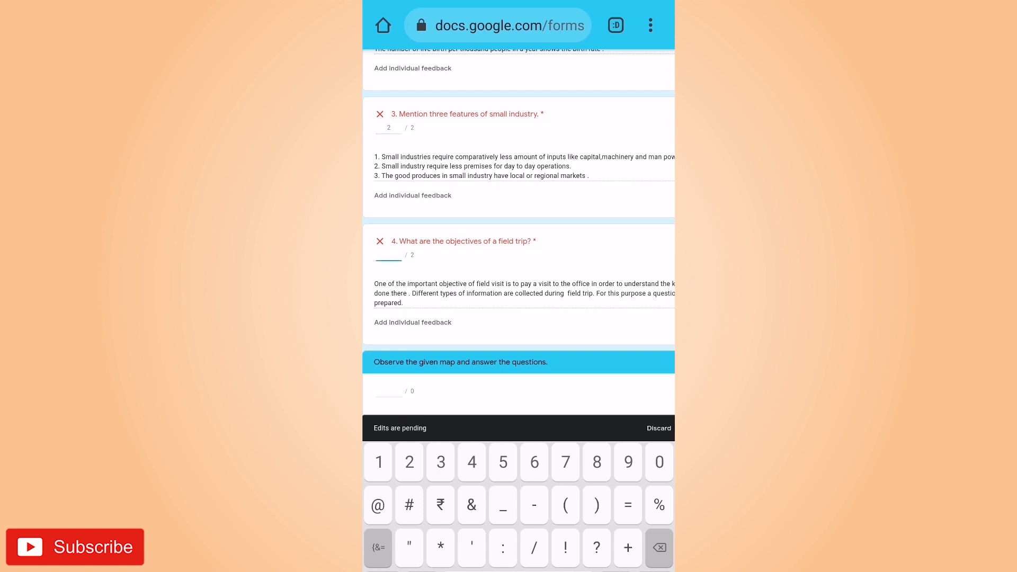
{"action": "scroll", "scroll_direction": "down", "scroll_amount": 3}
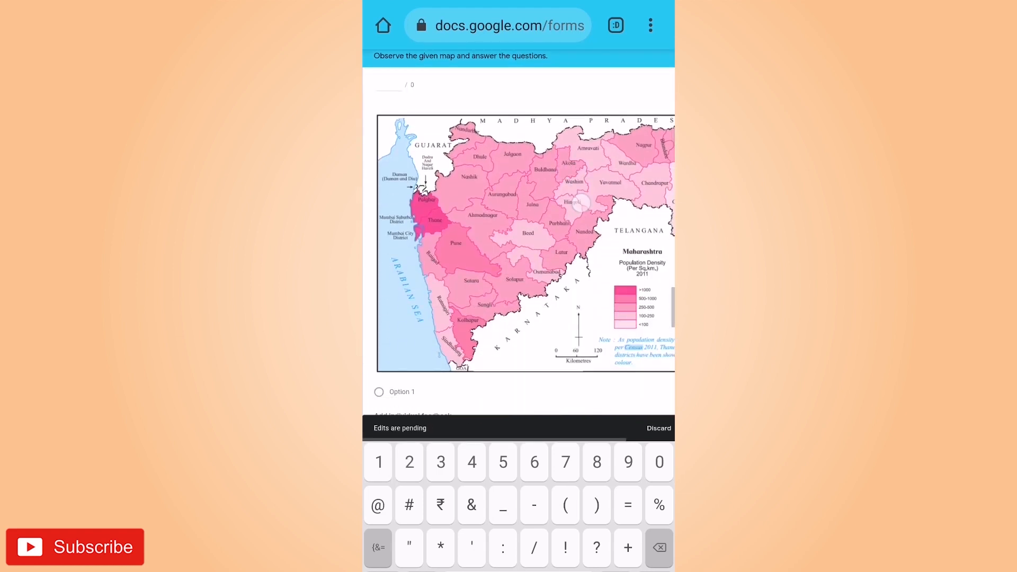
{"action": "scroll", "scroll_direction": "down", "scroll_amount": 3}
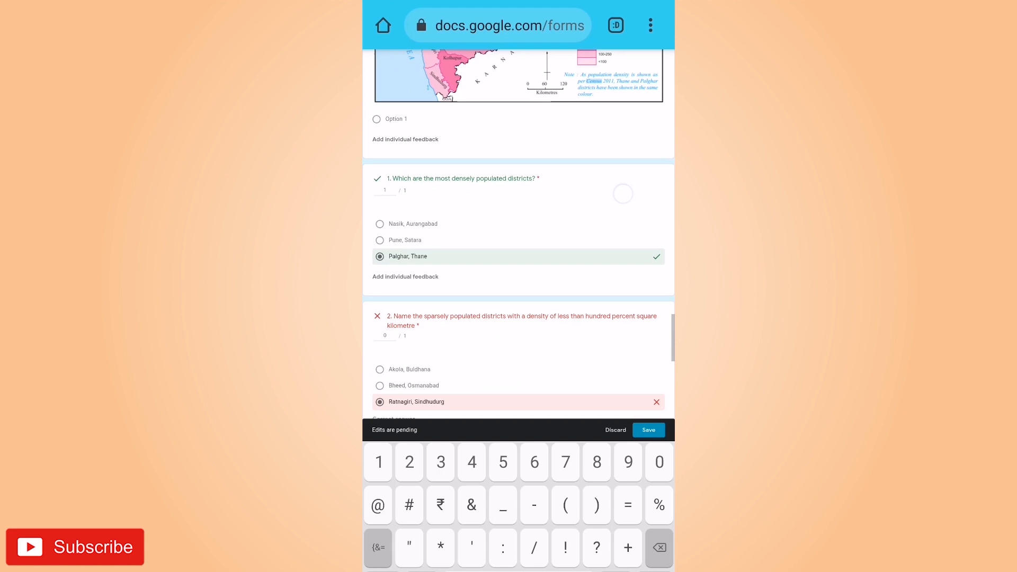
{"action": "scroll", "scroll_direction": "down", "scroll_amount": 3}
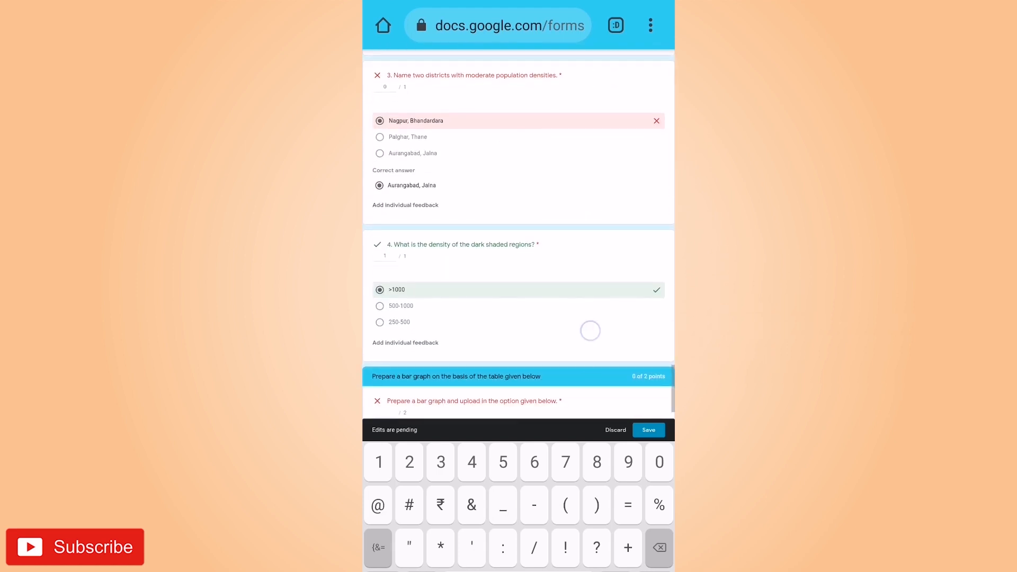
{"action": "scroll", "scroll_direction": "down", "scroll_amount": 3}
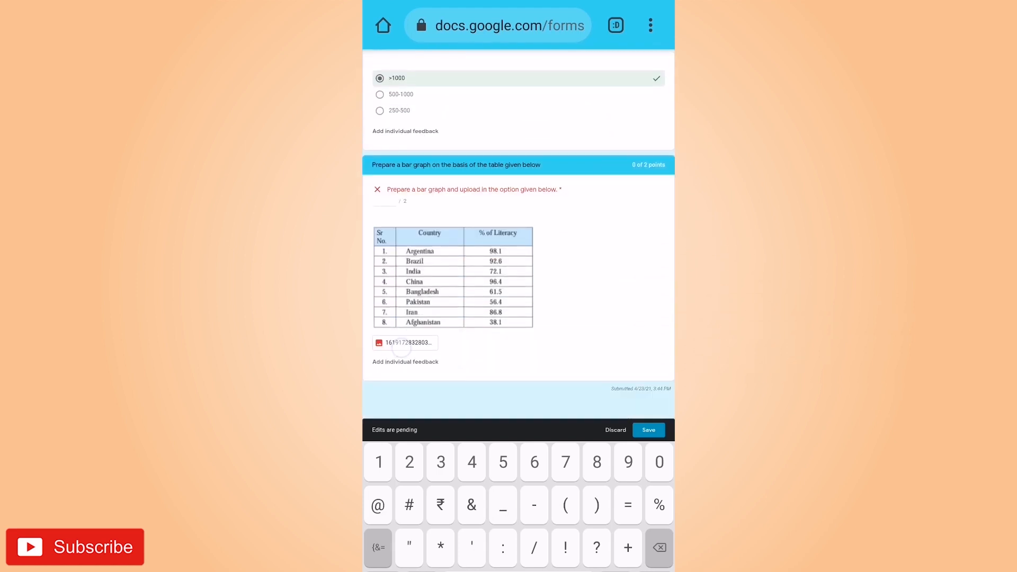
{"action": "left_click", "coordinate": [404, 342]}
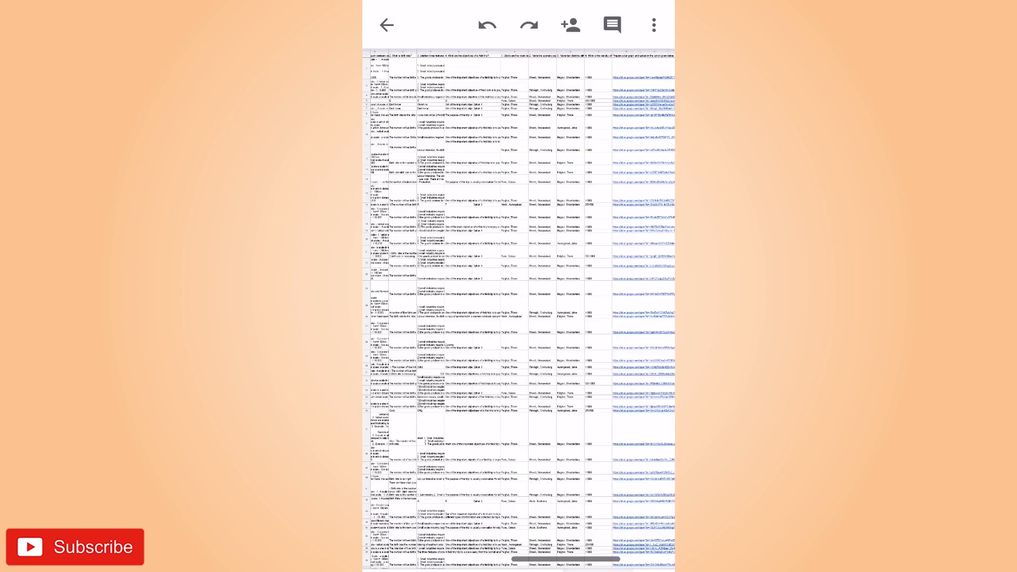
- Show the file options menu of the Second Terminal Exam (Responses) spreadsheet
{"action": "scroll", "scroll_direction": "up", "scroll_amount": 3}
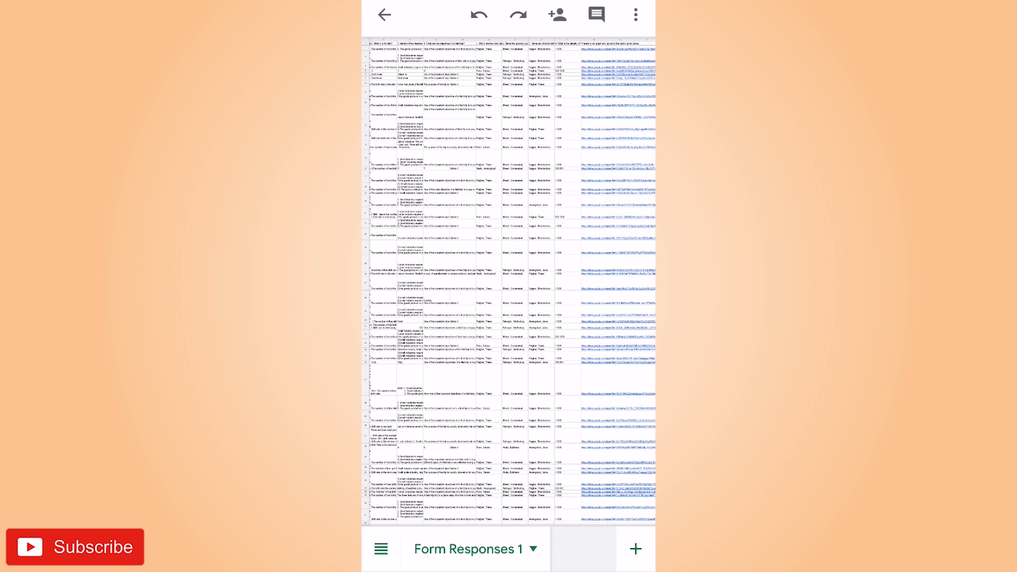
{"action": "left_click", "coordinate": [634, 14]}
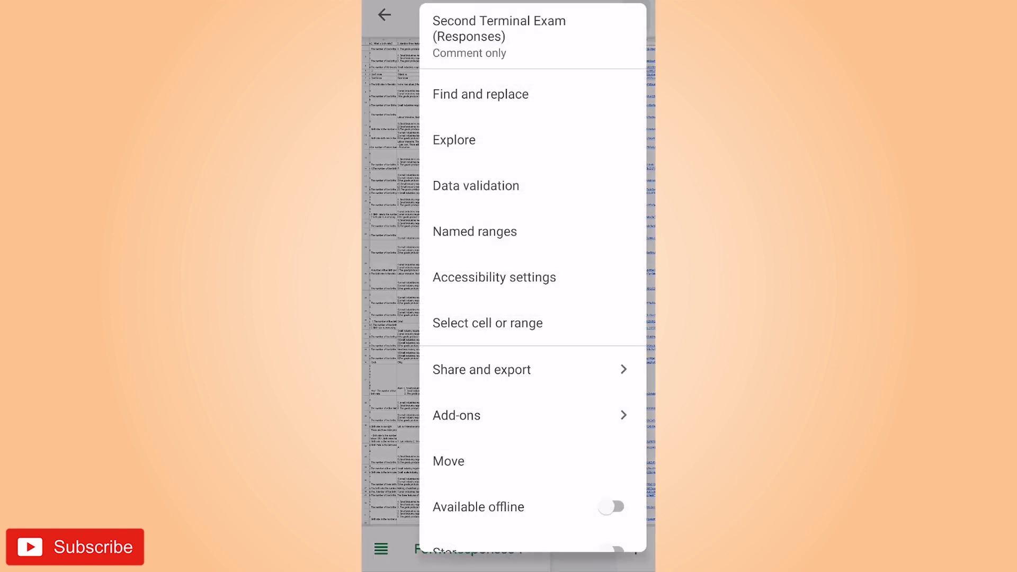
- Use Share and export > Save as to save a Microsoft Excel (.xlsx) copy of the responses sheet
{"action": "left_click", "coordinate": [481, 369]}
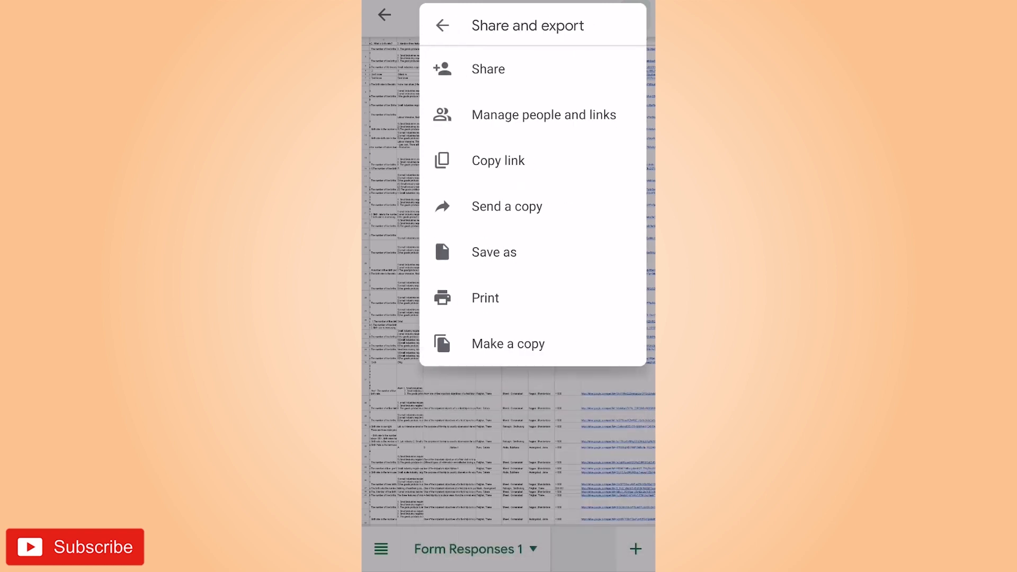
{"action": "left_click", "coordinate": [494, 252]}
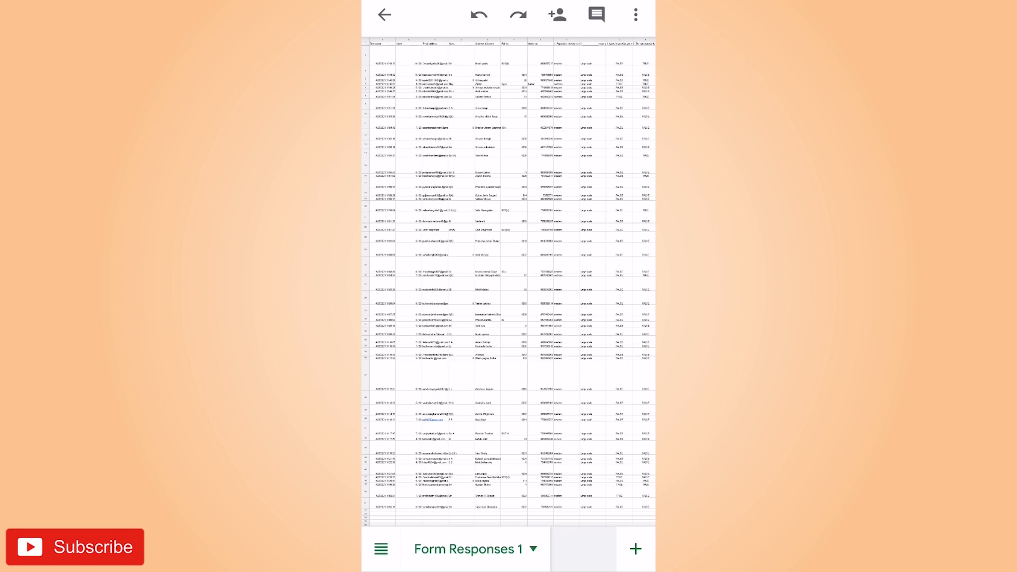
- Save the Excel responses copy as a PDF document to My Drive via Share and export
{"action": "left_click", "coordinate": [634, 13]}
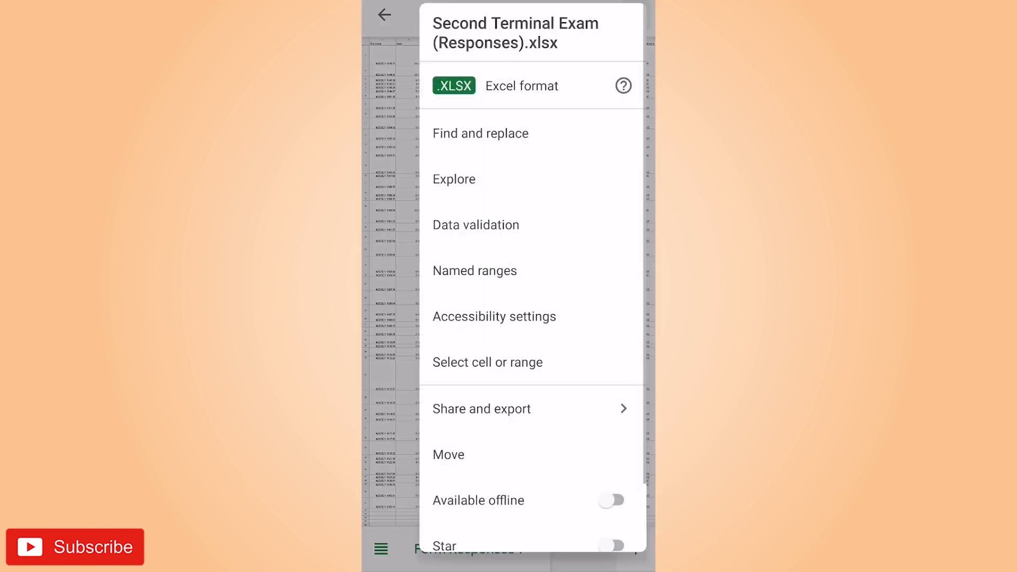
{"action": "left_click", "coordinate": [481, 409]}
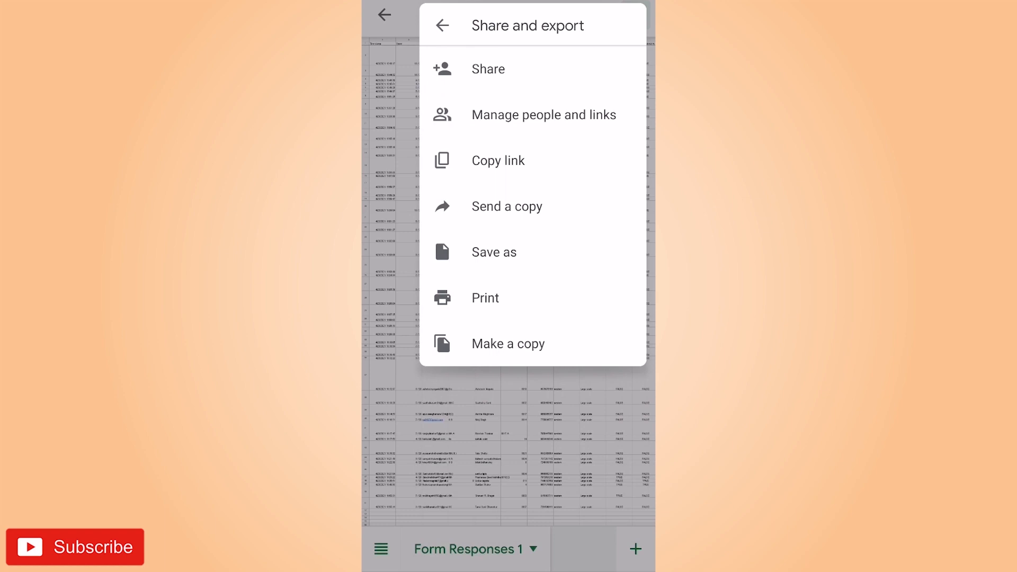
{"action": "left_click", "coordinate": [494, 252]}
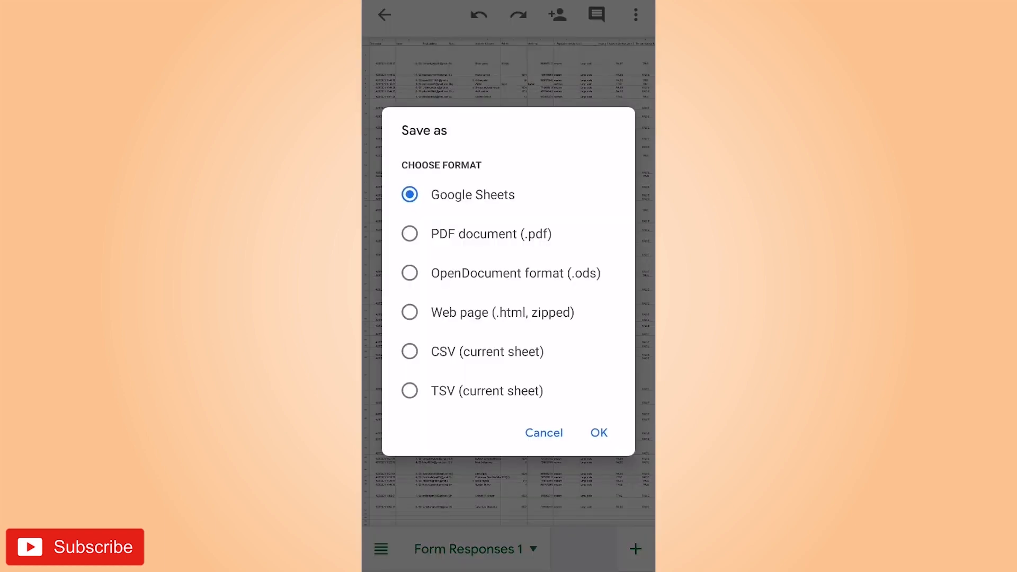
{"action": "left_click", "coordinate": [410, 233]}
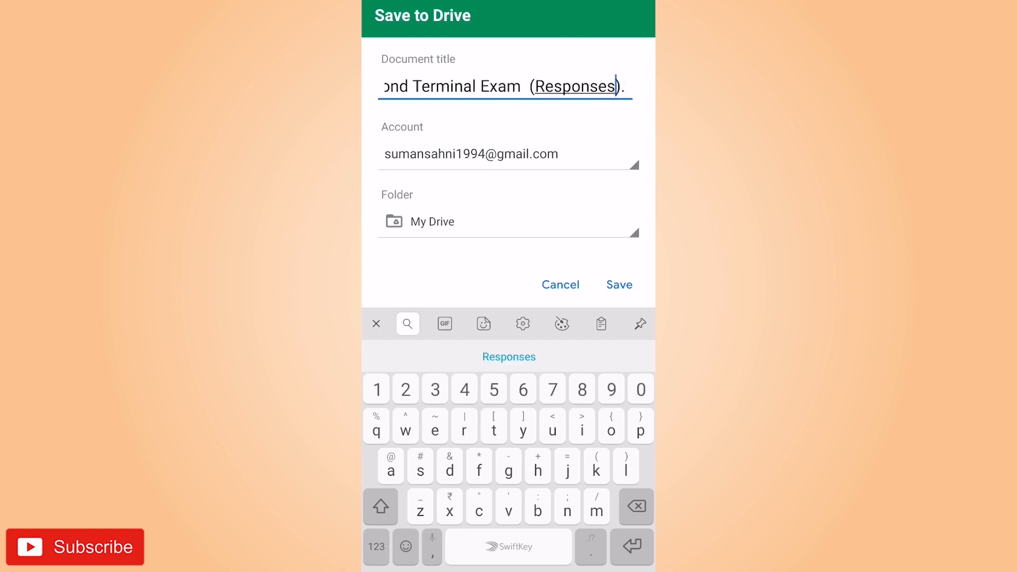
{"action": "left_click", "coordinate": [617, 284]}
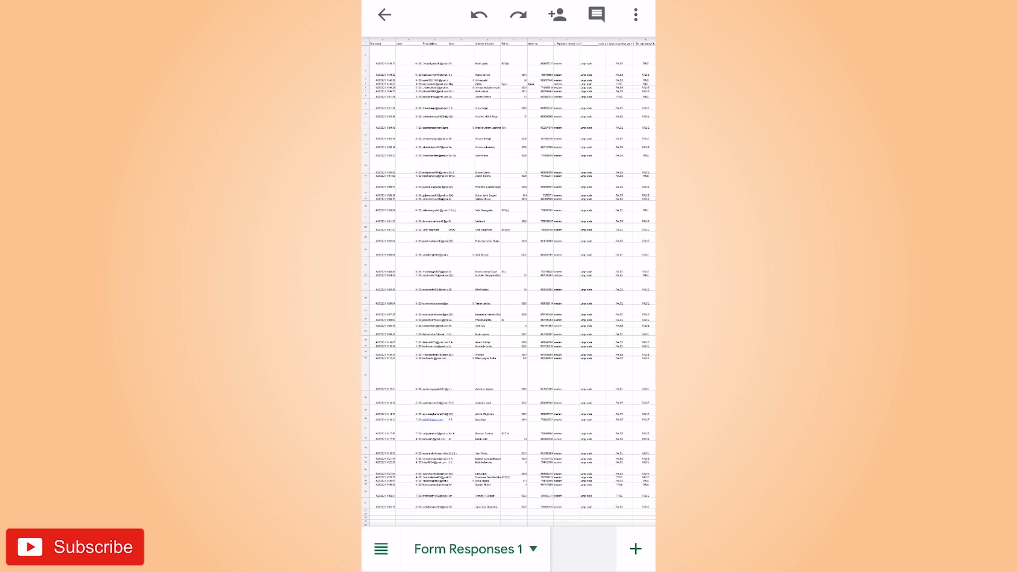
- Close the spreadsheet and open the saved Second Terminal Exam PDF from Drive's Files list
{"action": "scroll", "scroll_direction": "right", "scroll_amount": 3}
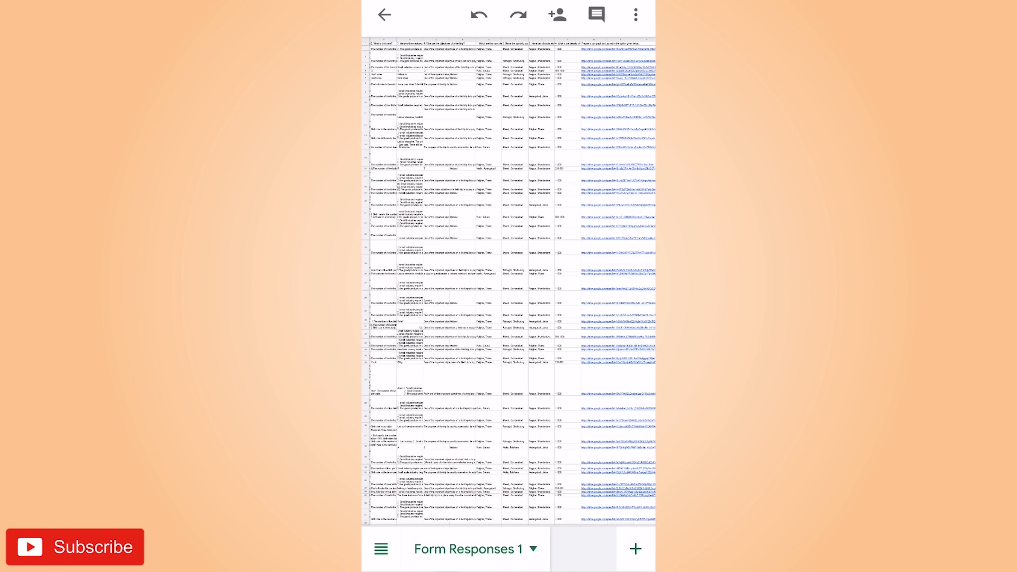
{"action": "left_click", "coordinate": [383, 14]}
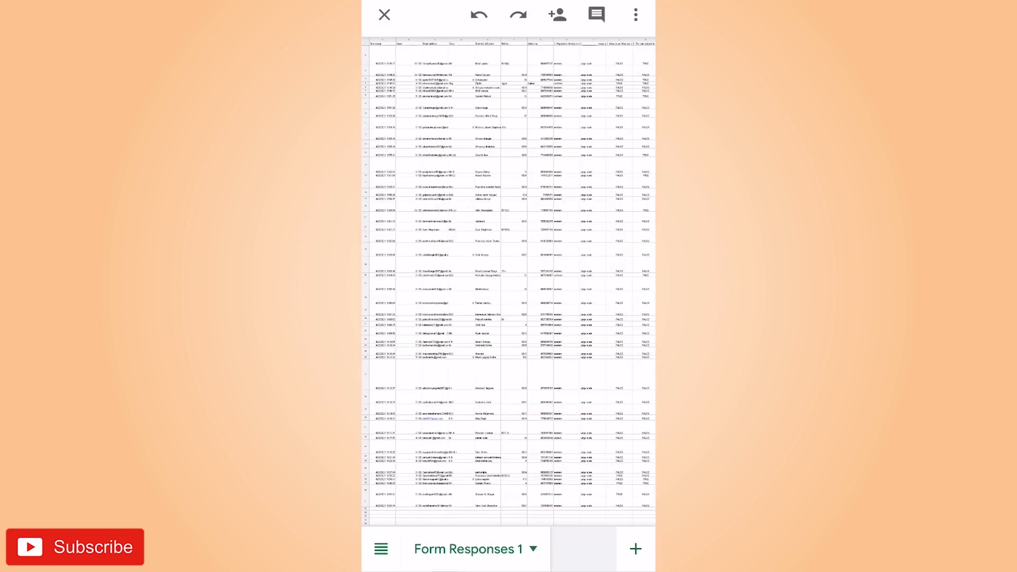
{"action": "left_click", "coordinate": [383, 14]}
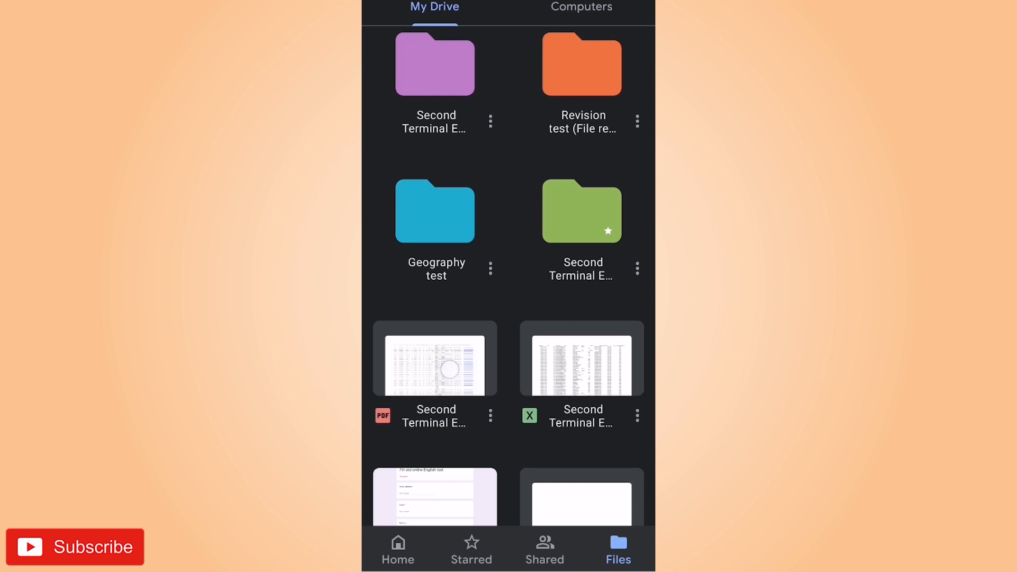
{"action": "left_click", "coordinate": [435, 358]}
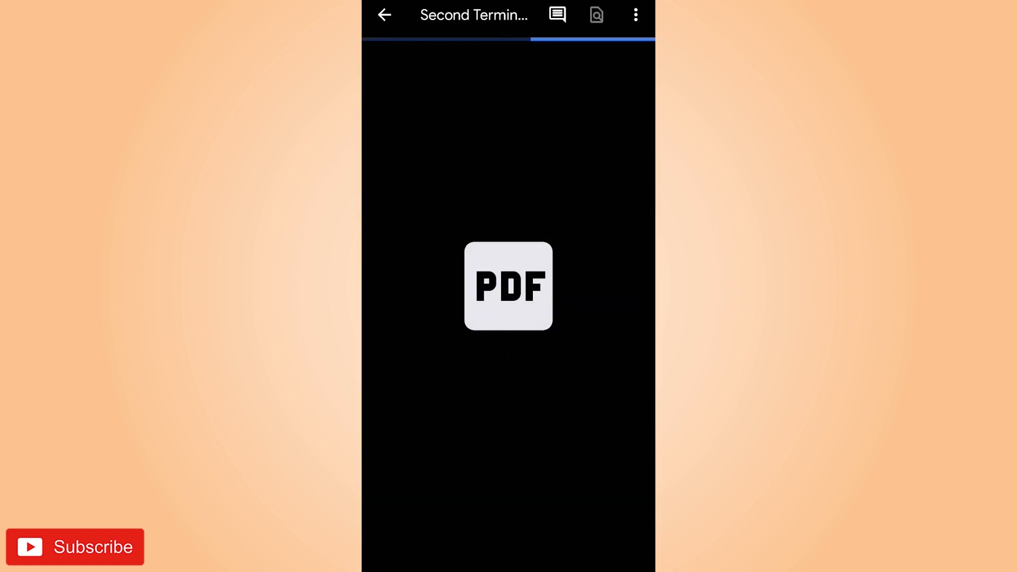